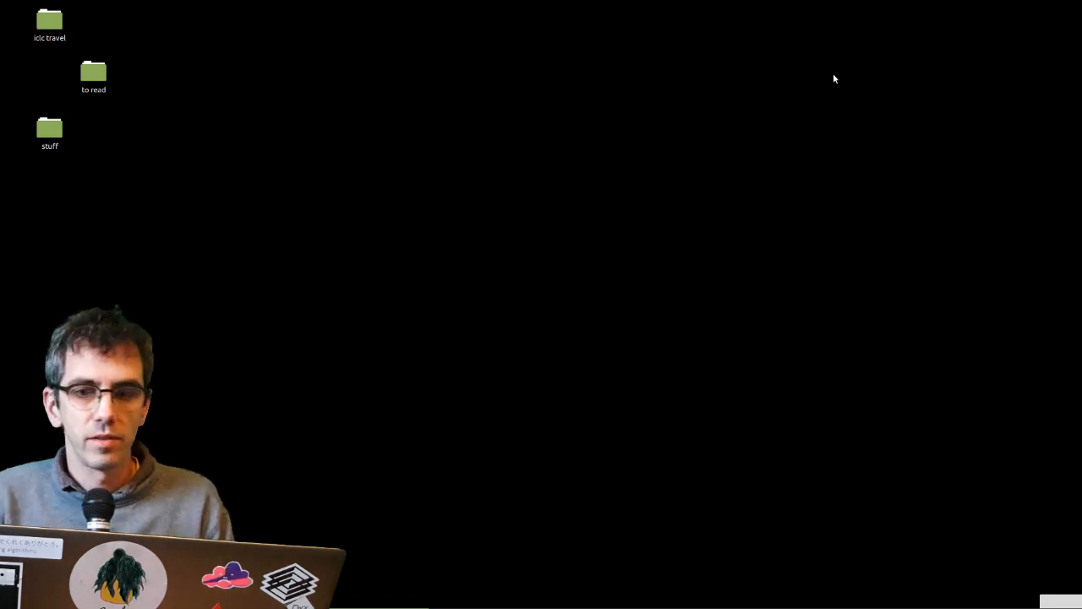
mouse_move(584, 67)
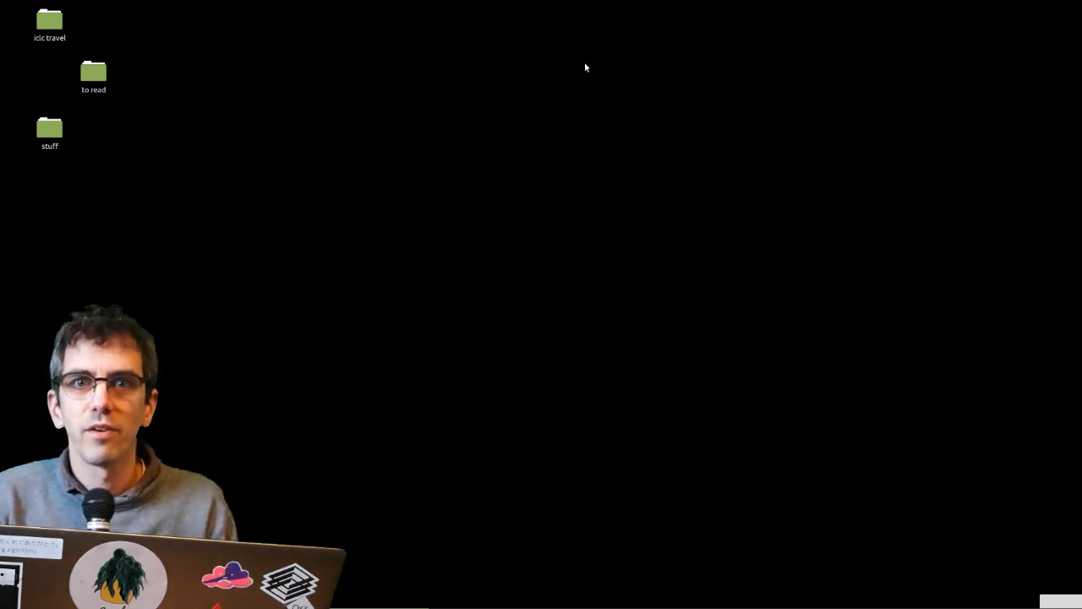
mouse_move(579, 68)
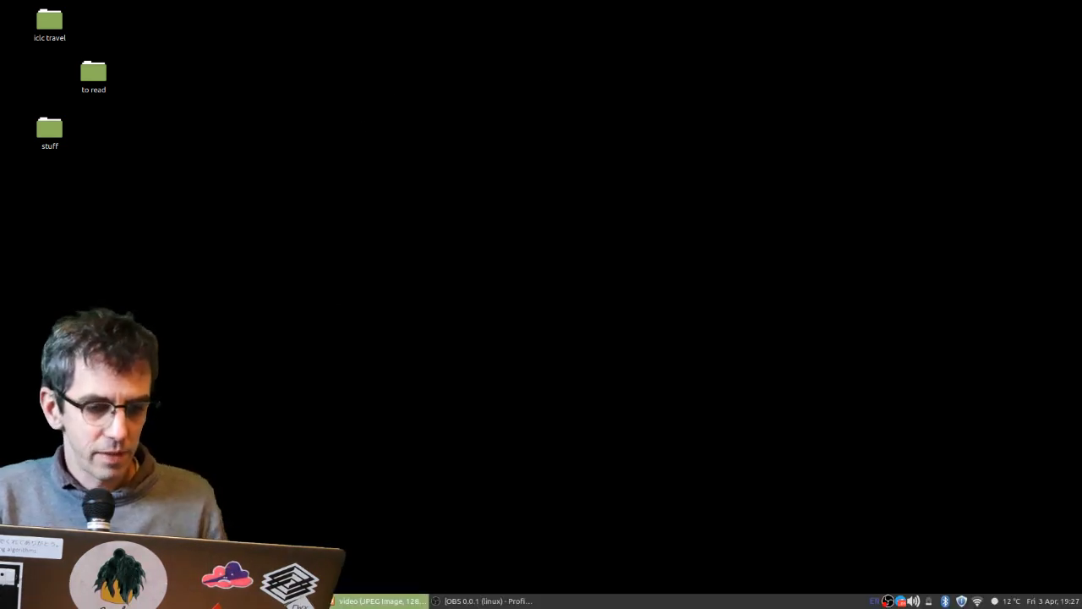
- Launch Atom on the tmp folder and hide the project tree via View > Toggle Tree View
click(9, 600)
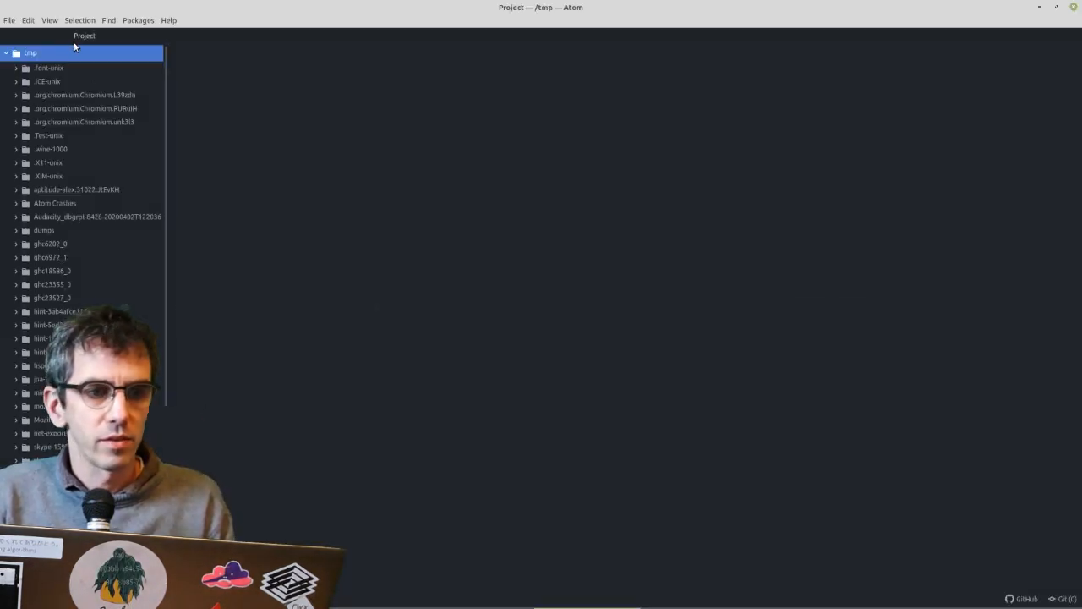
click(49, 20)
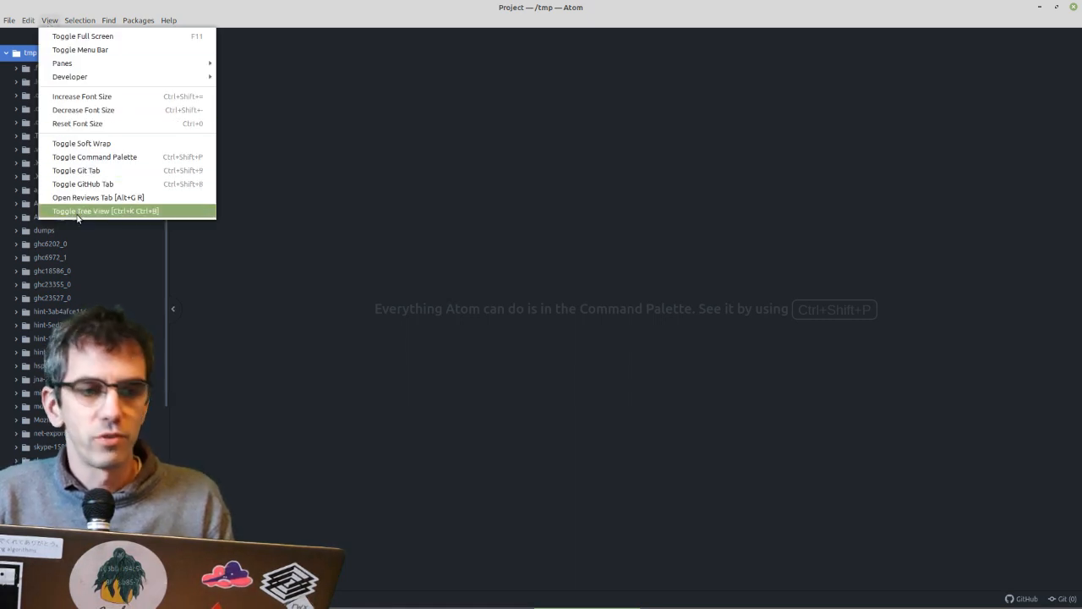
click(105, 209)
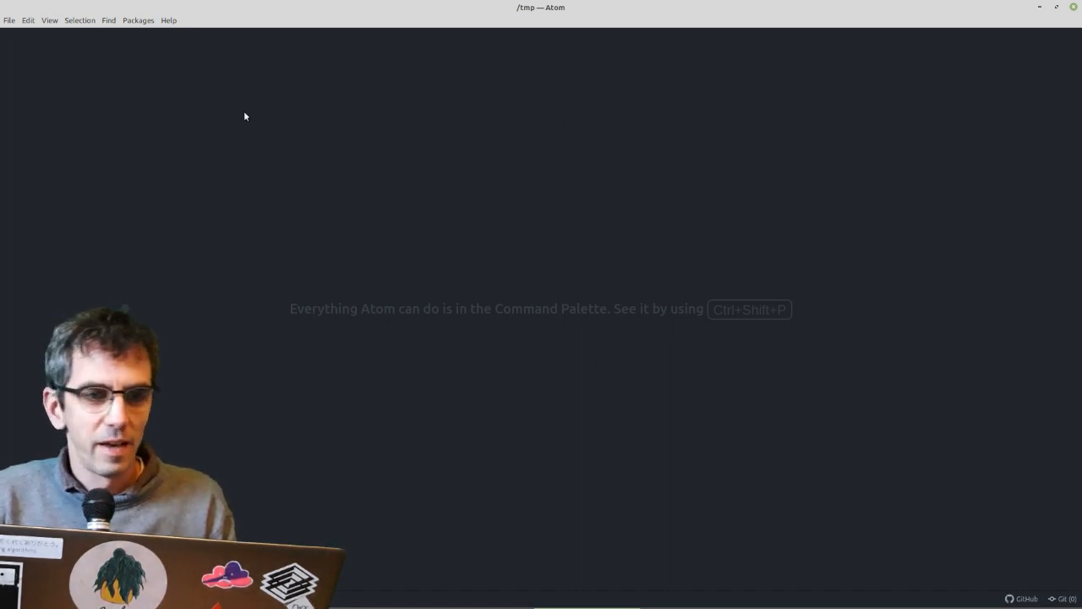
- Create a new file and save it as cycle0.tidal in tmp, replacing the existing file
click(10, 20)
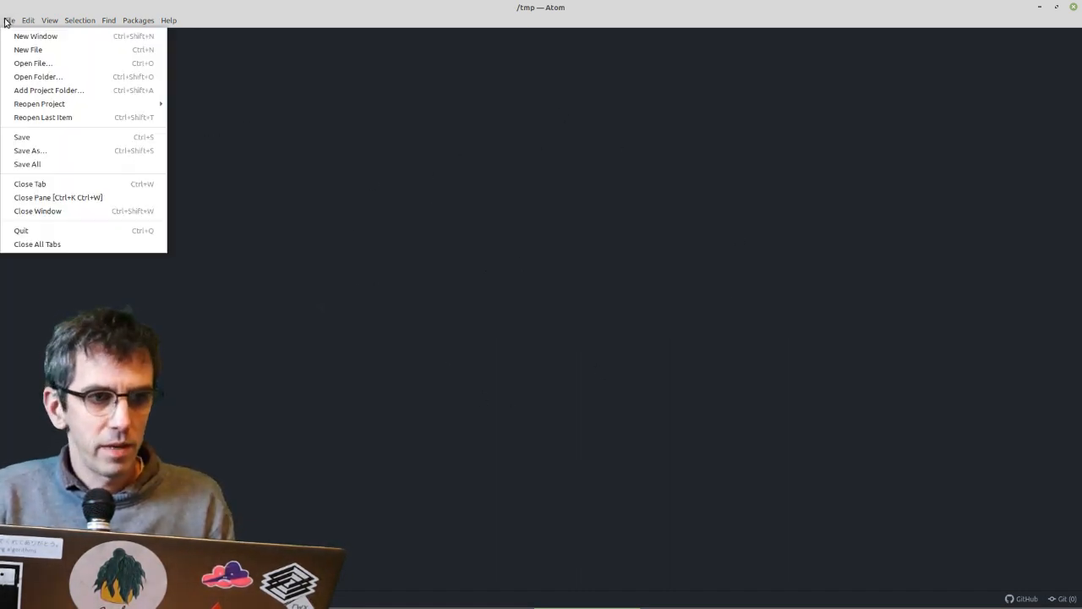
click(27, 49)
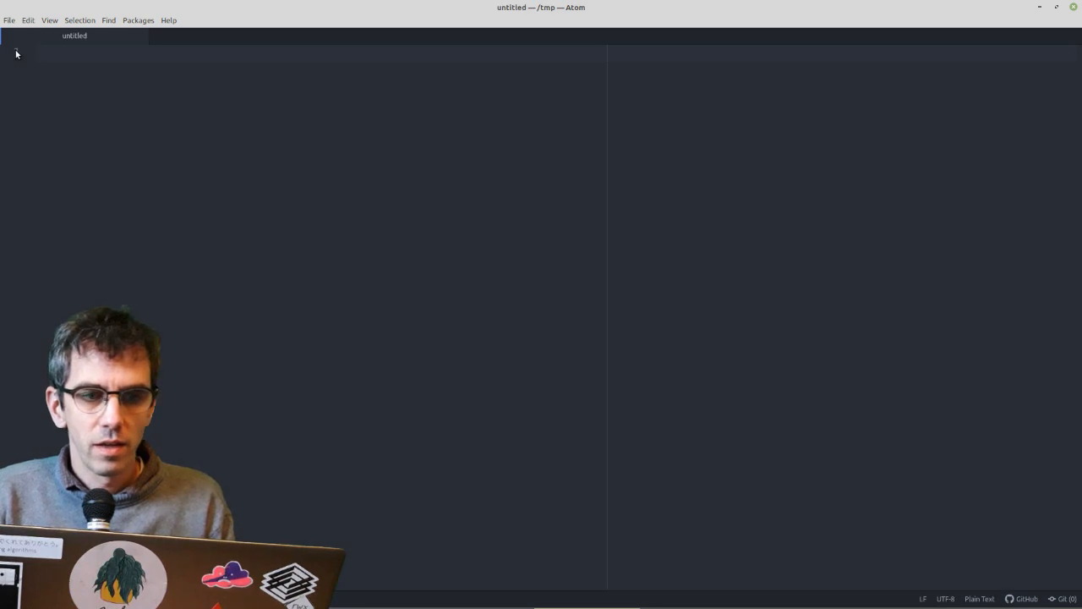
click(10, 21)
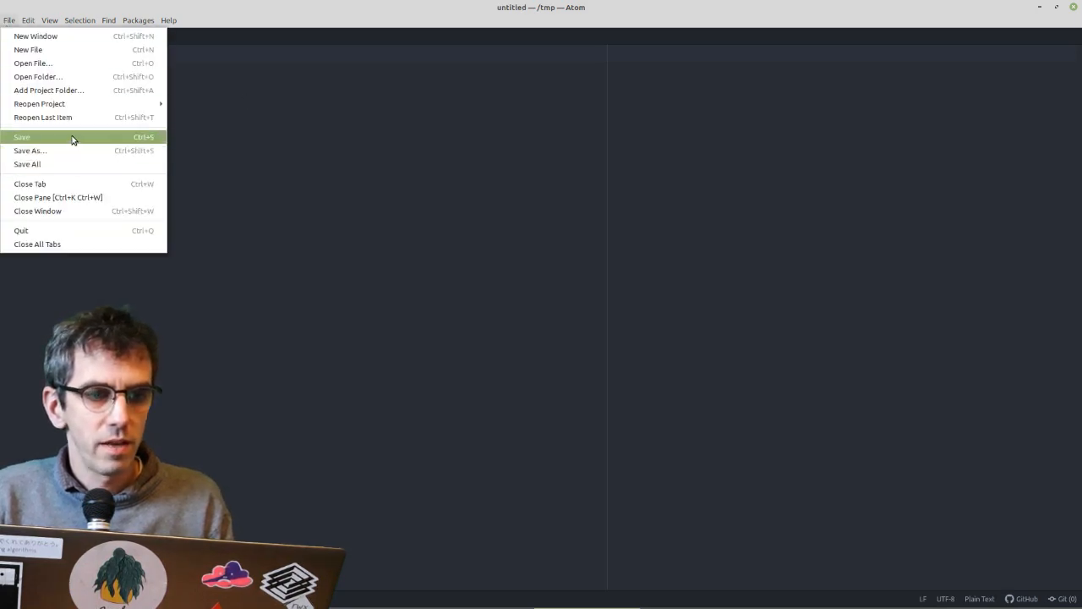
click(30, 151)
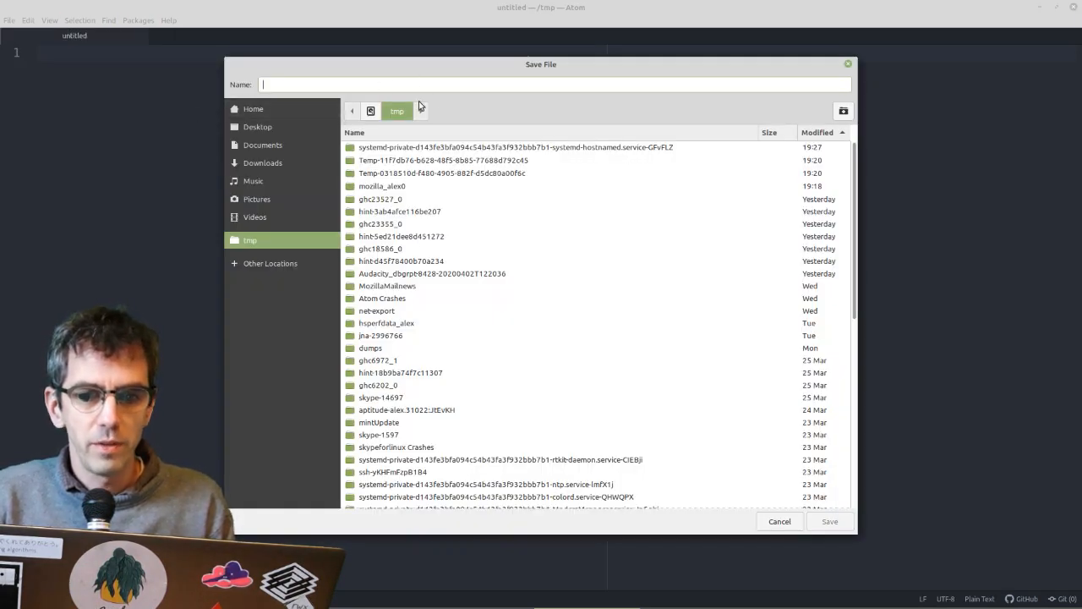
text(cycle)
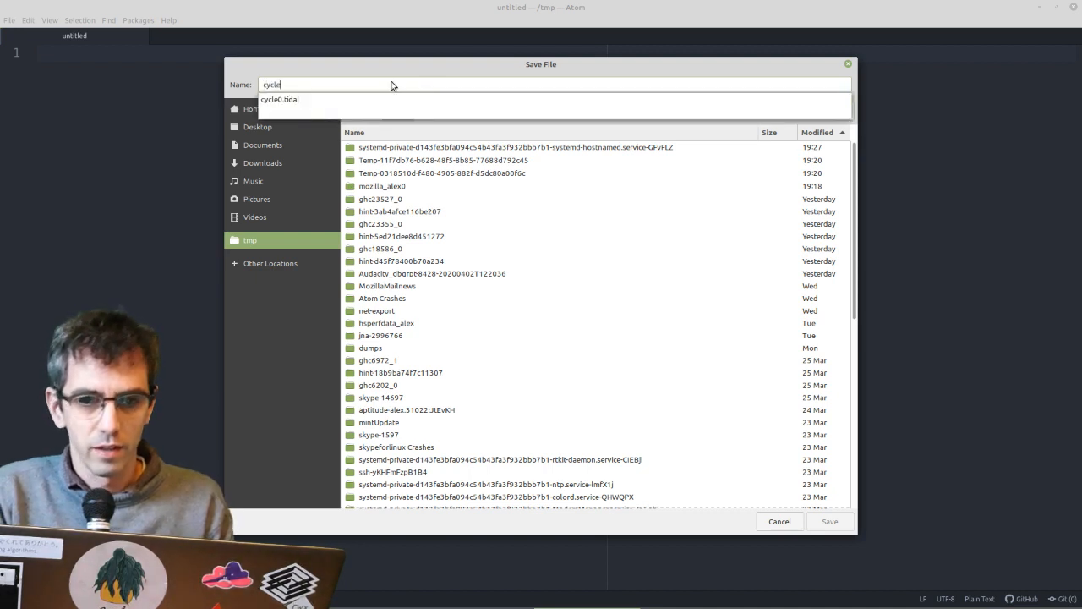
click(828, 521)
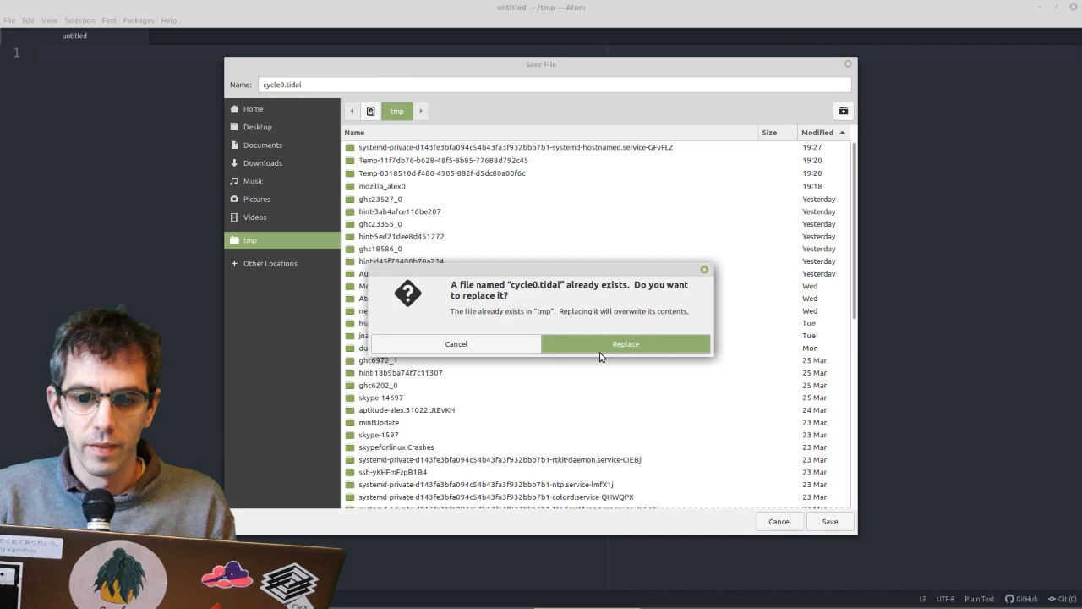
click(625, 343)
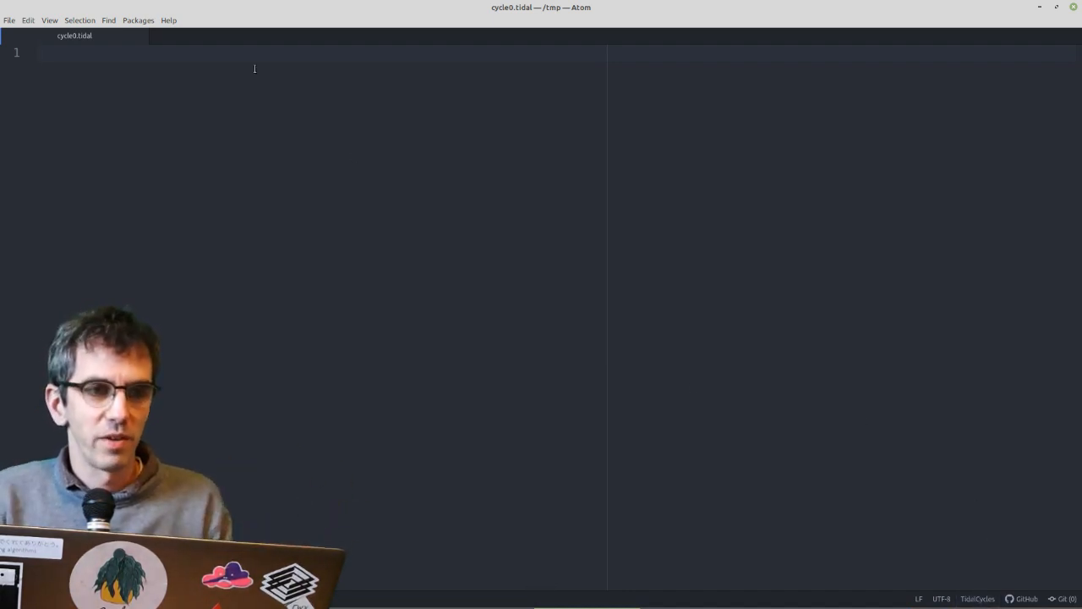
- Write d1 $ sound "bd", evaluate it (connection refused), and add a hush line
text(d1 $ sou)
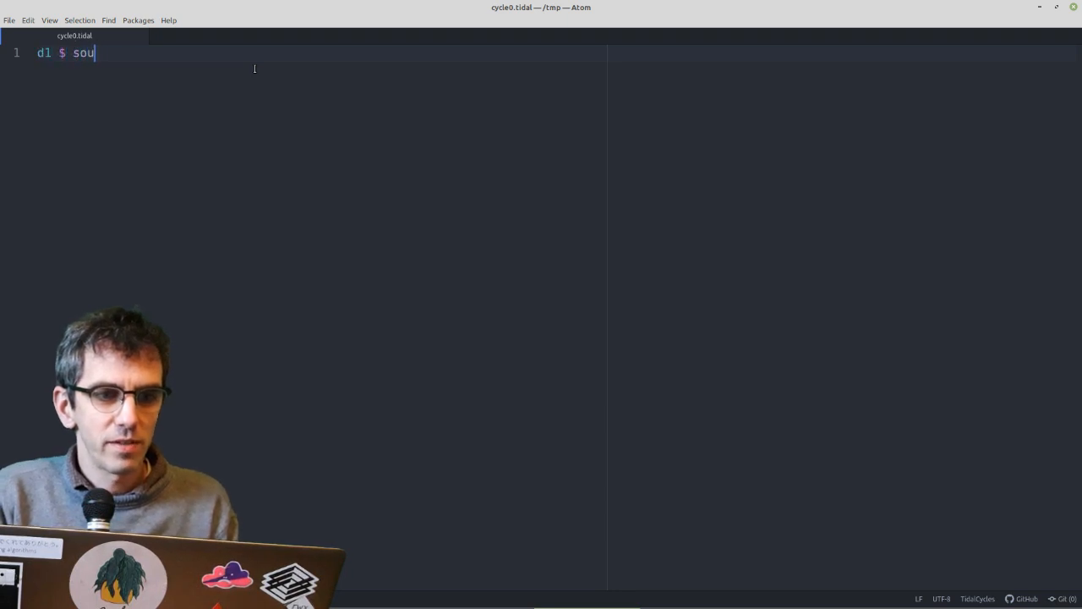
text(nd "bd")
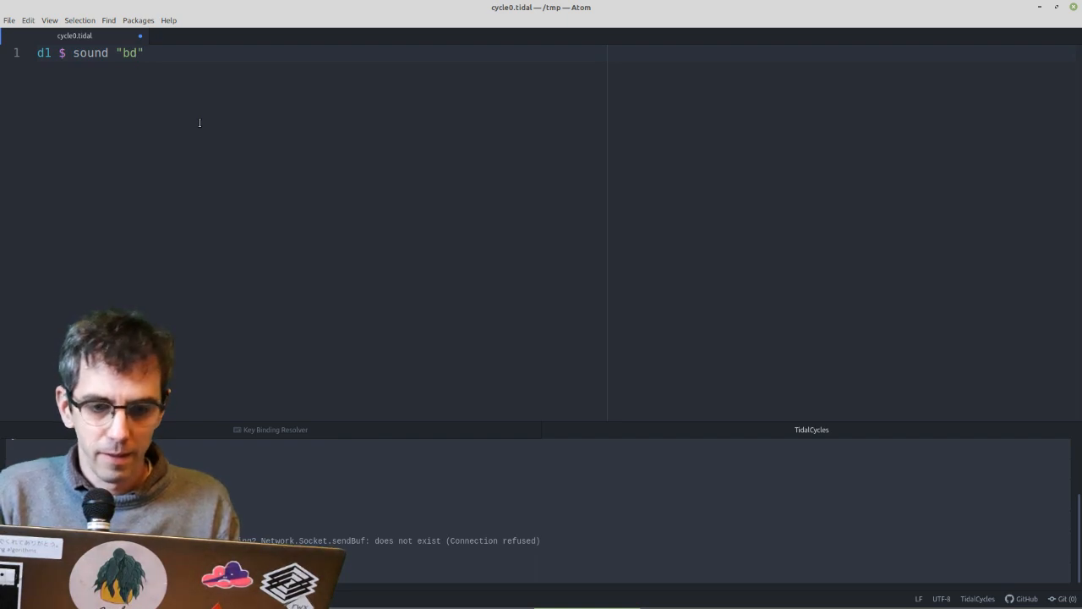
key(enter)
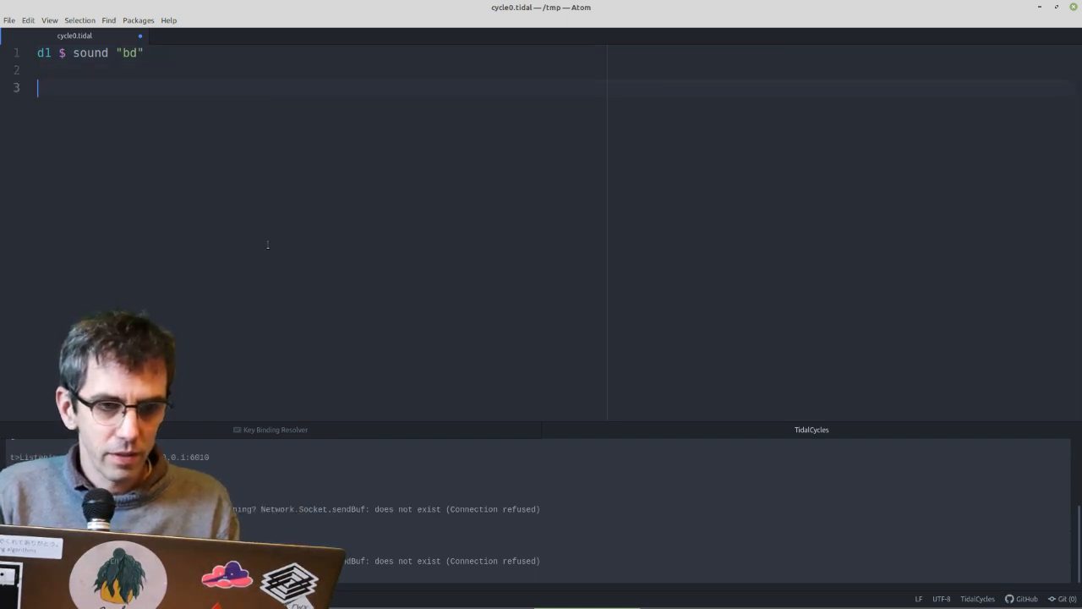
text(hush)
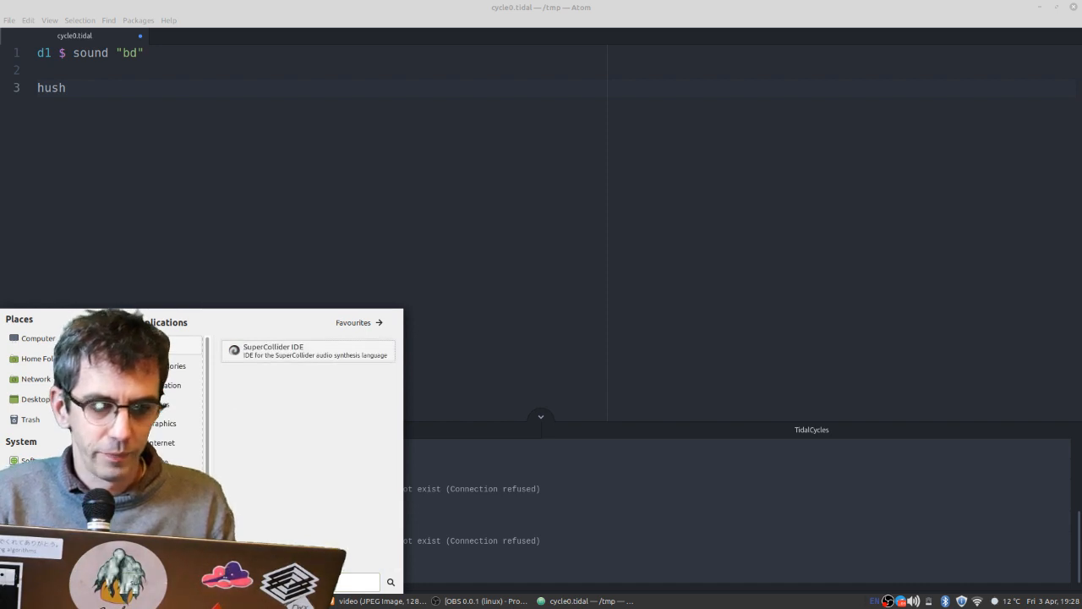
- Launch SuperCollider IDE so the interpreter starts and shows its welcome message
click(308, 350)
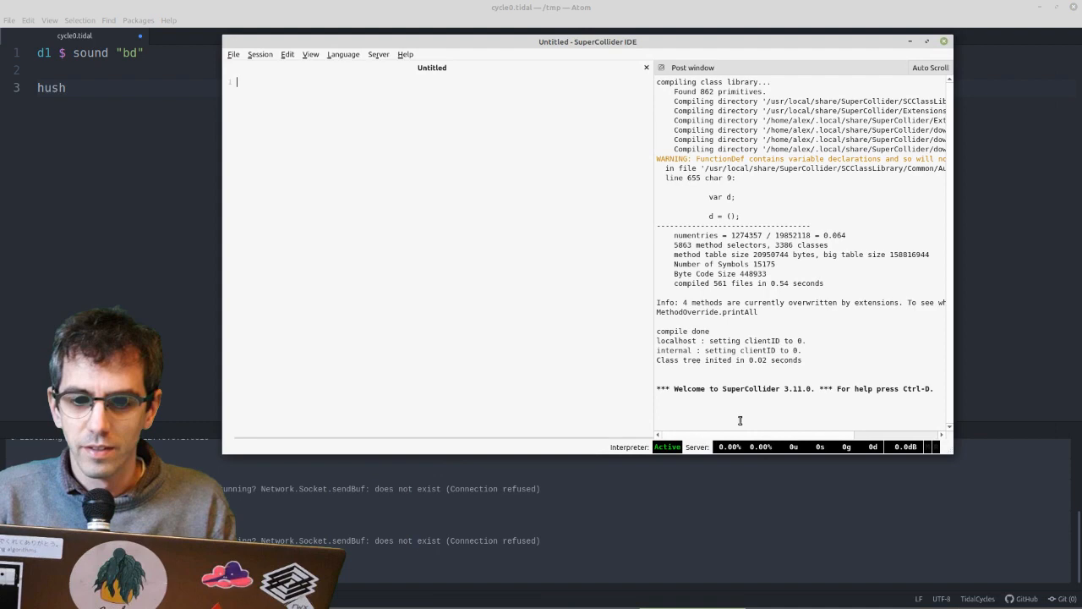
mouse_move(636, 274)
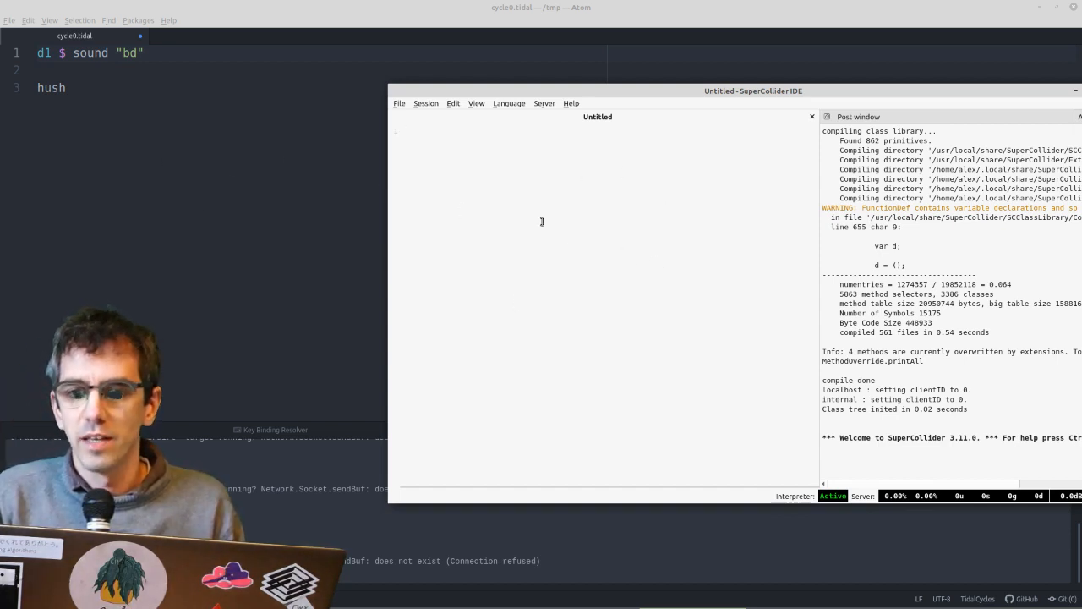
mouse_move(676, 304)
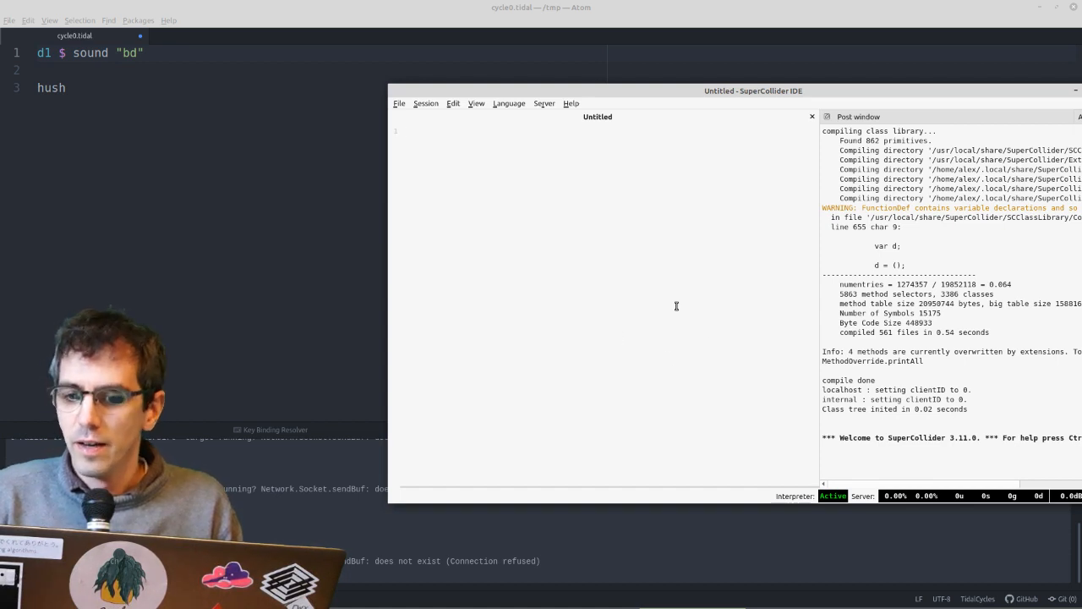
- Enter SuperDirt.start in the SuperCollider editor to boot the server and load samples
text(s)
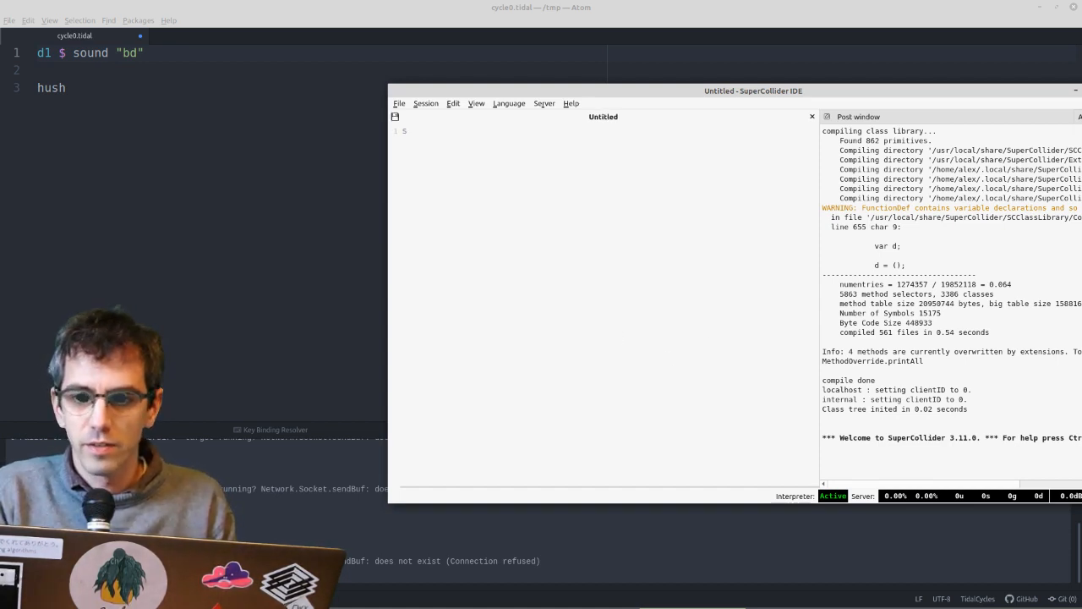
text(SuperDirt,.)
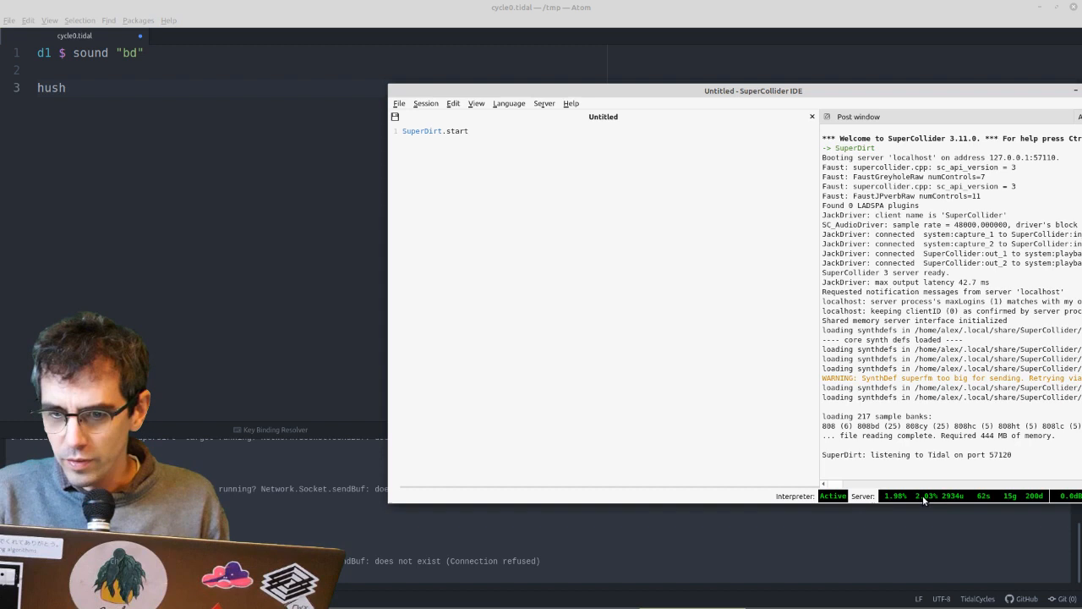
- Show the Stethoscope from the server options and move it beside the code
click(863, 496)
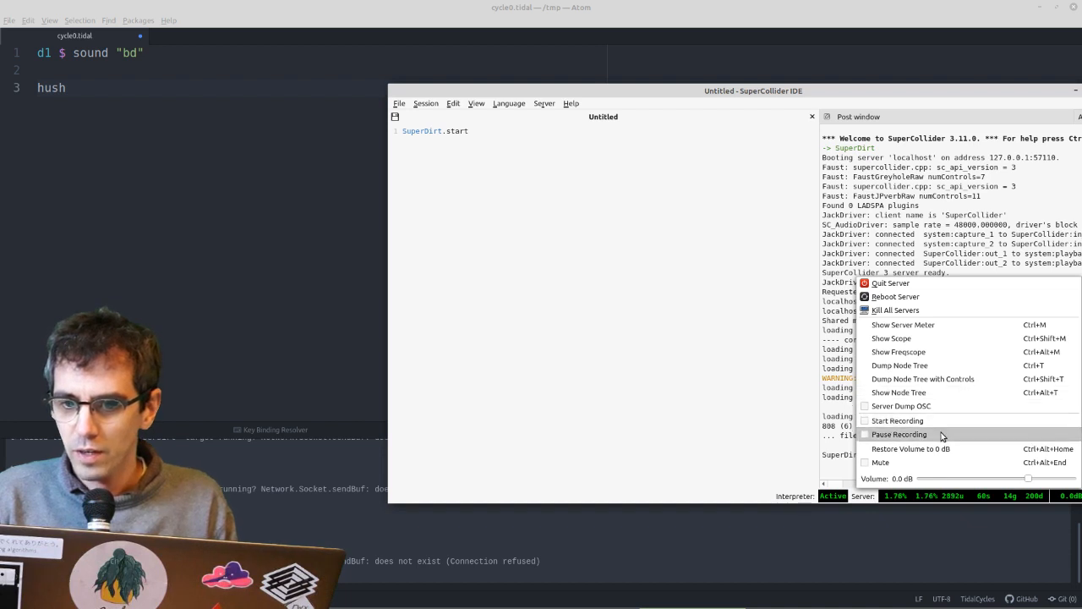
mouse_move(899, 406)
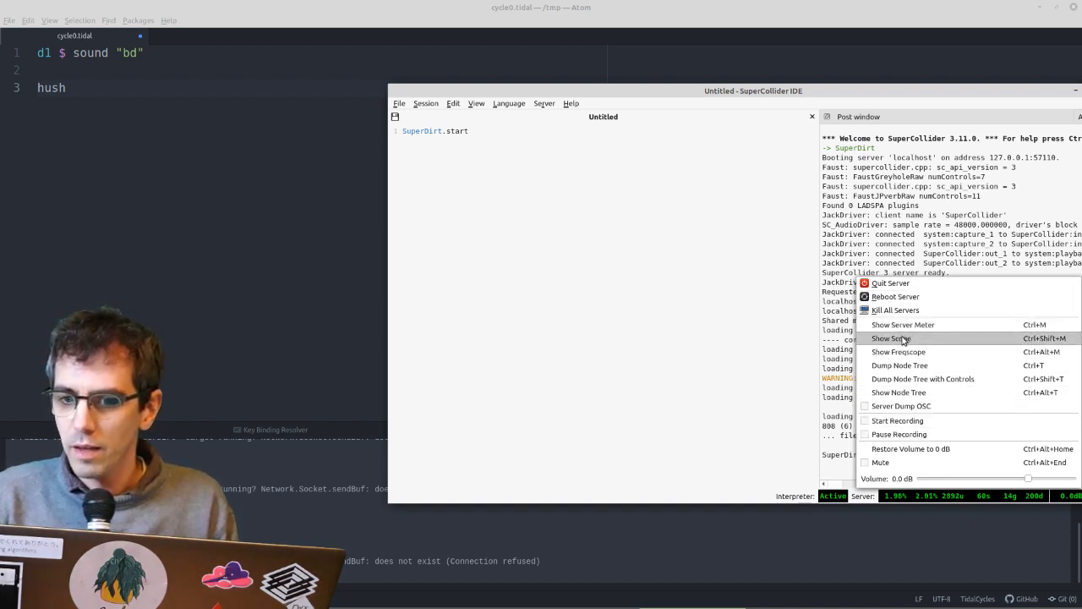
click(889, 338)
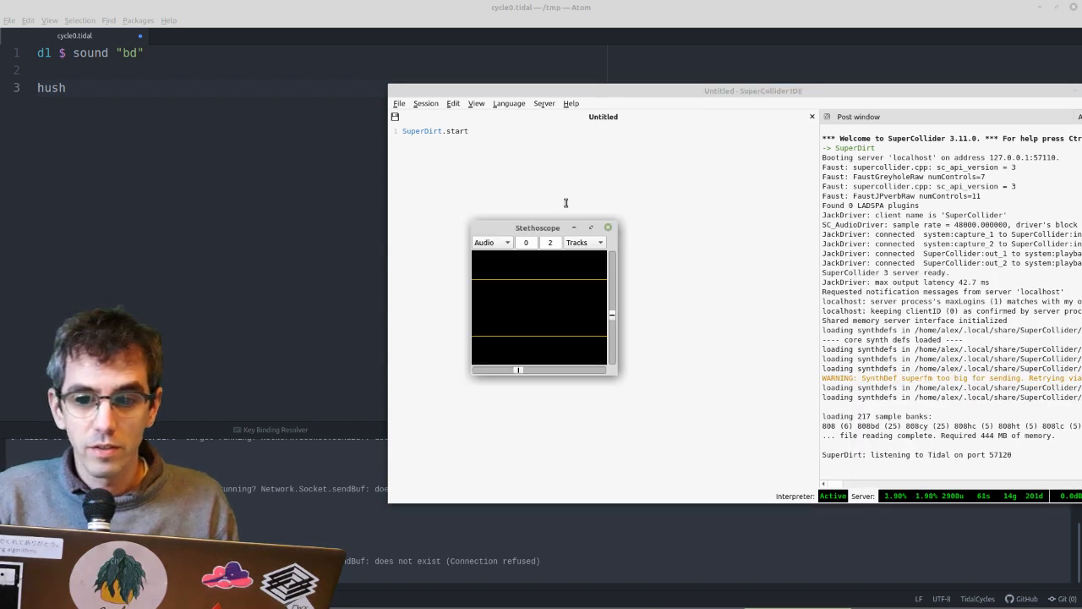
drag(537, 227, 446, 291)
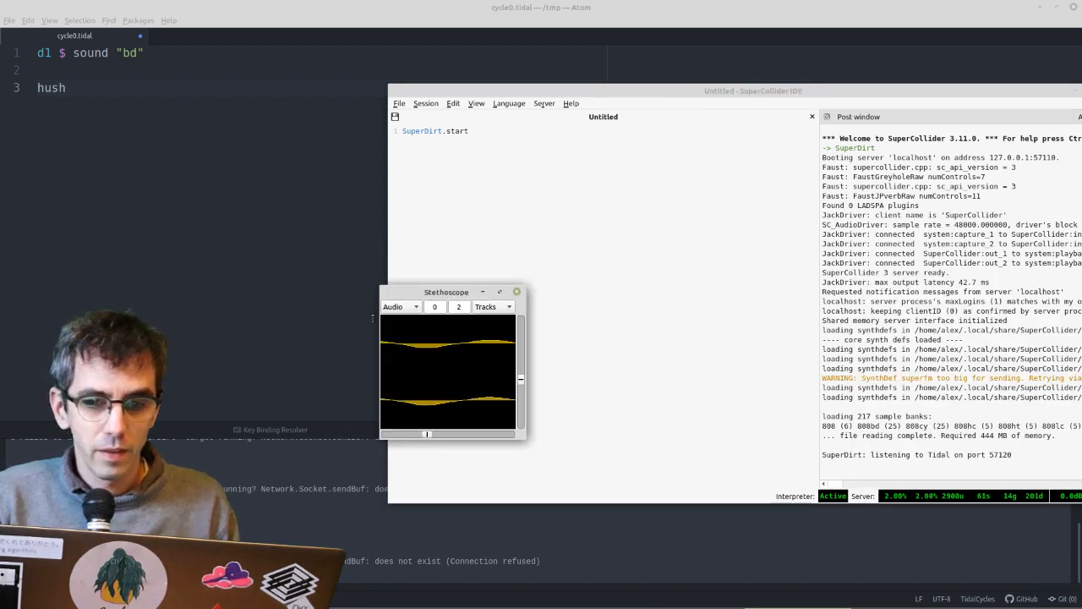
drag(446, 291, 269, 335)
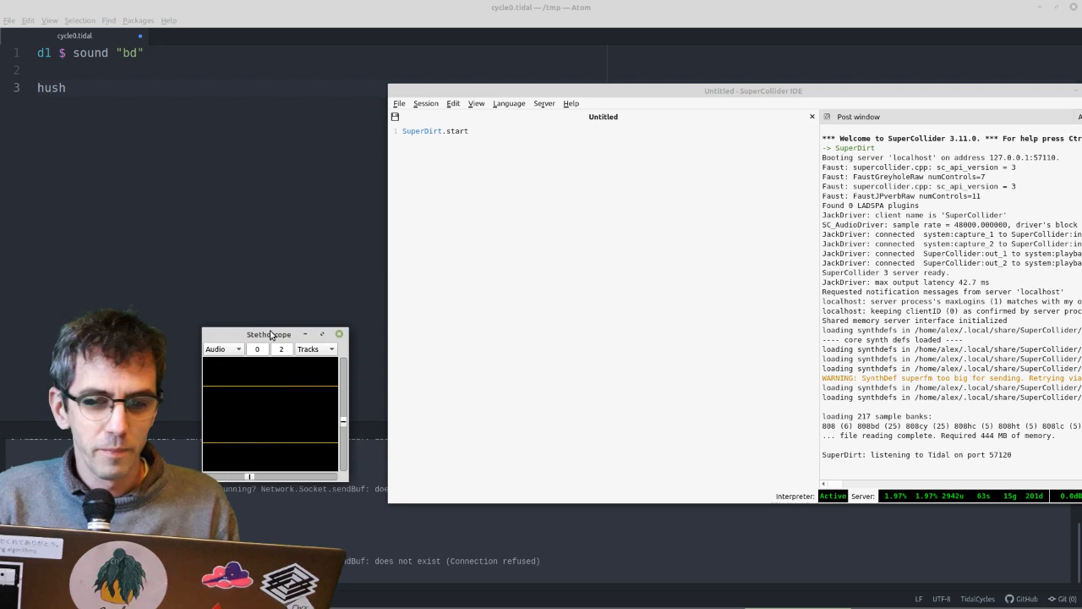
mouse_move(273, 368)
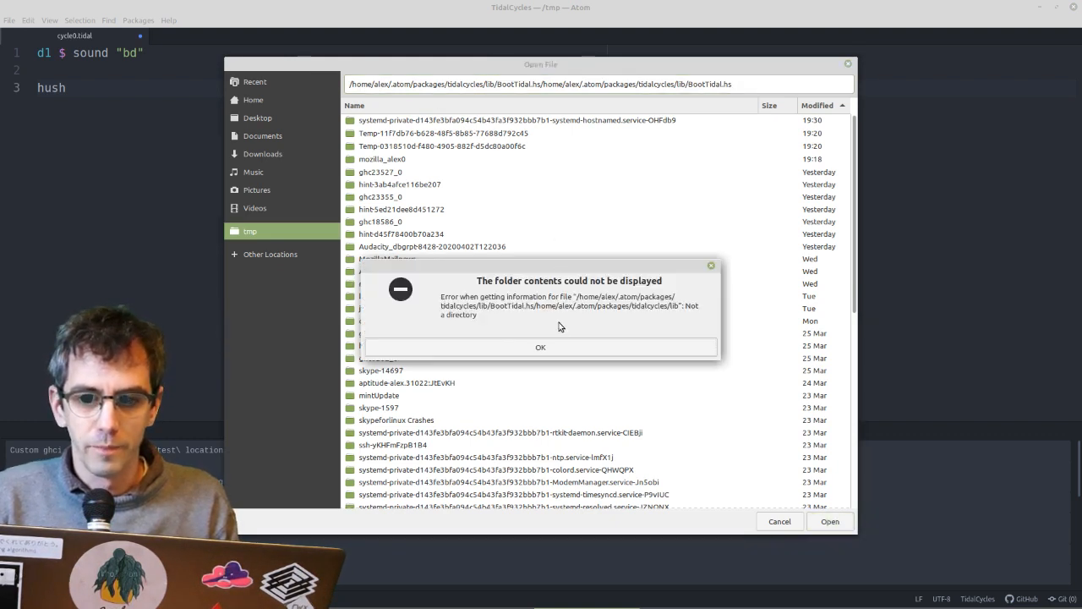
- Dismiss the folder error and open the tidalcycles BootTidal.hs boot script
click(541, 346)
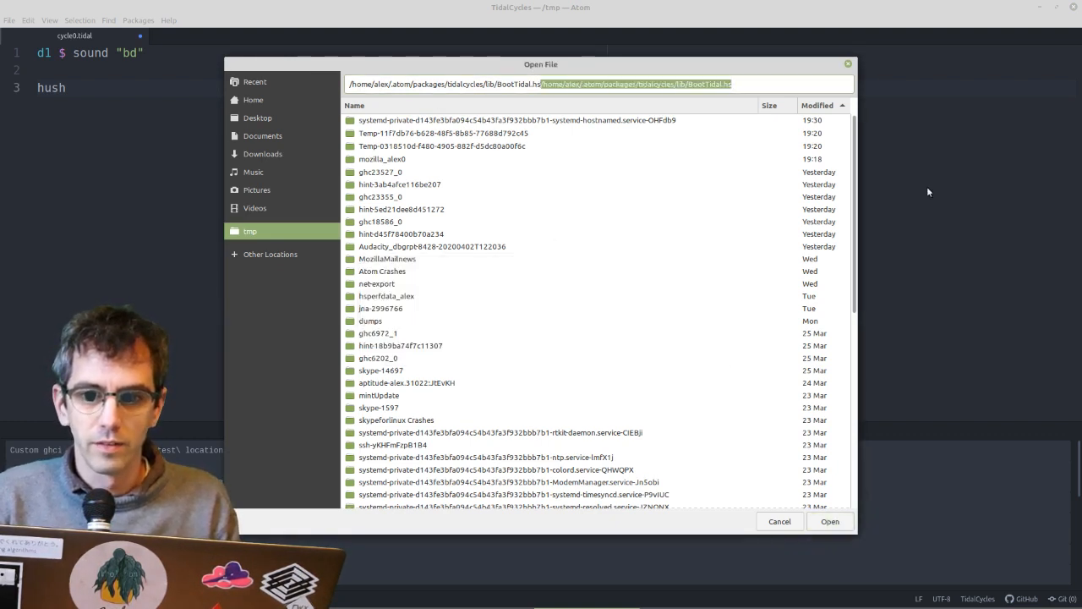
click(828, 521)
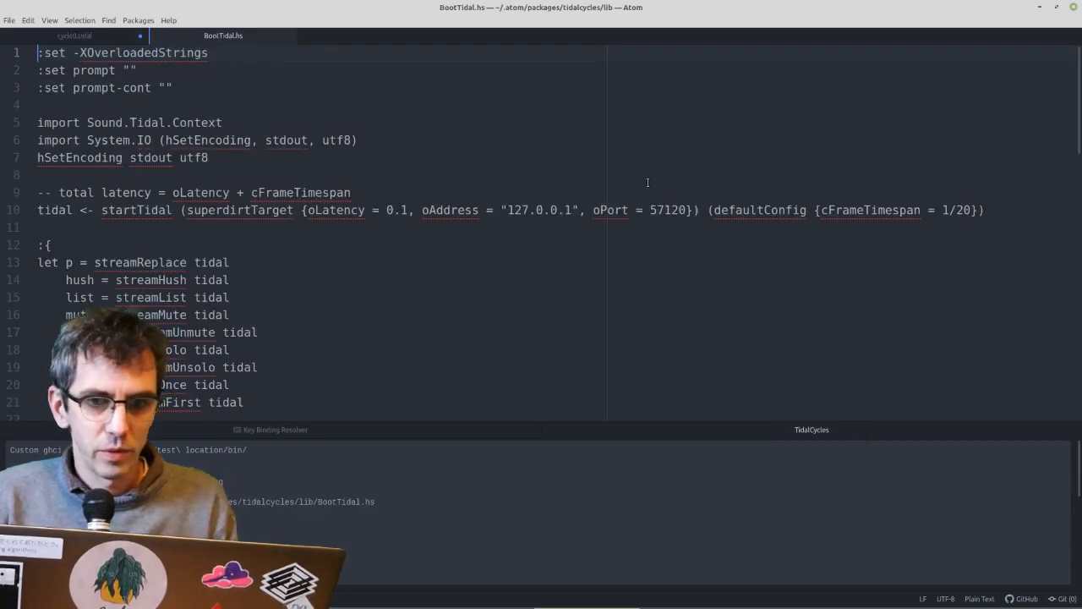
scroll(down, 3)
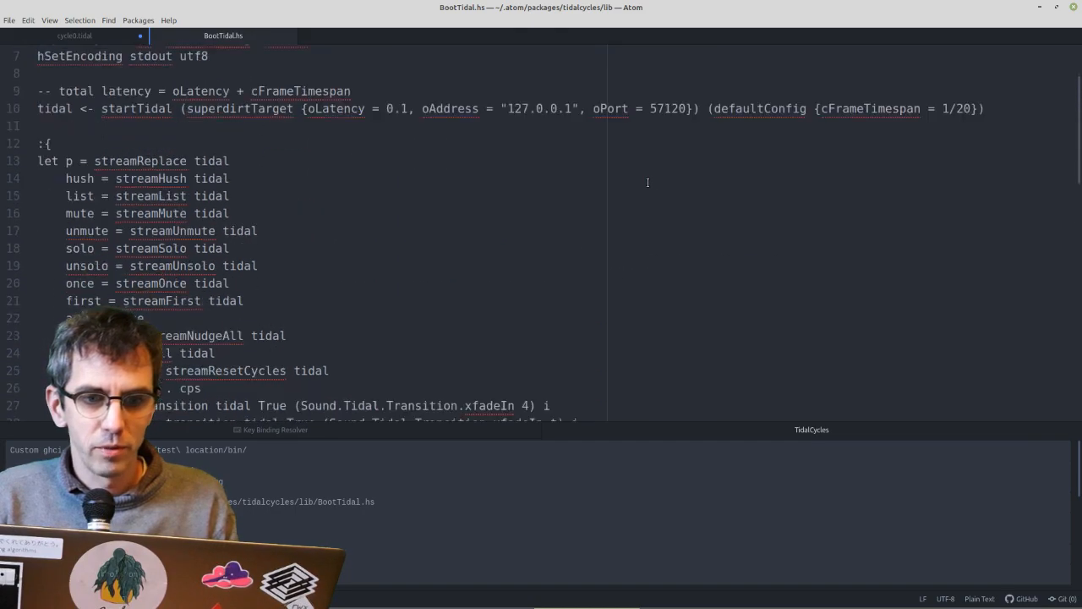
scroll(down, 3)
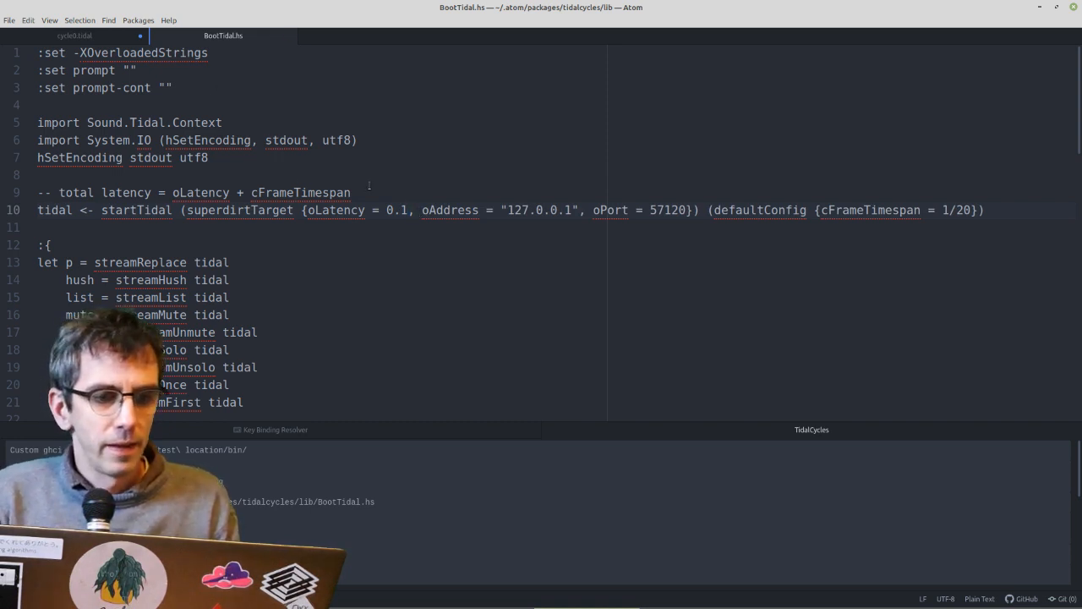
click(409, 209)
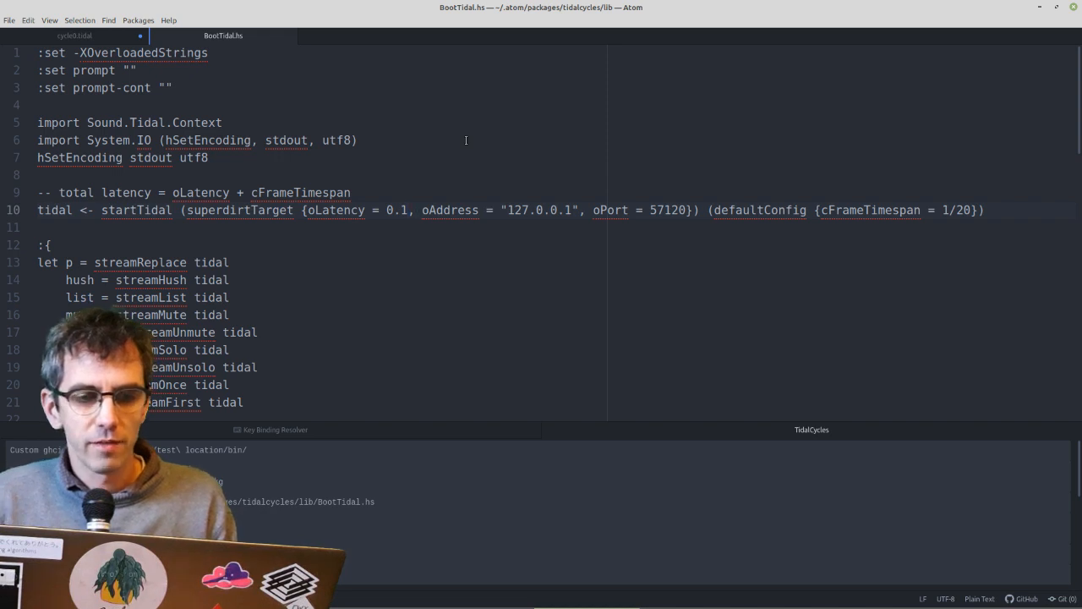
click(409, 210)
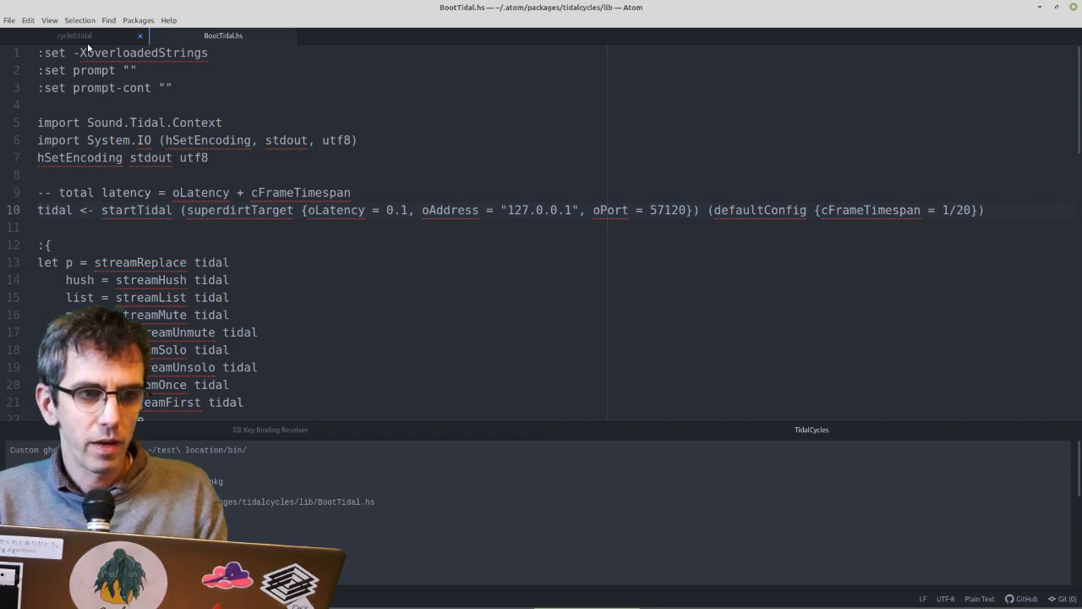
mouse_move(75, 35)
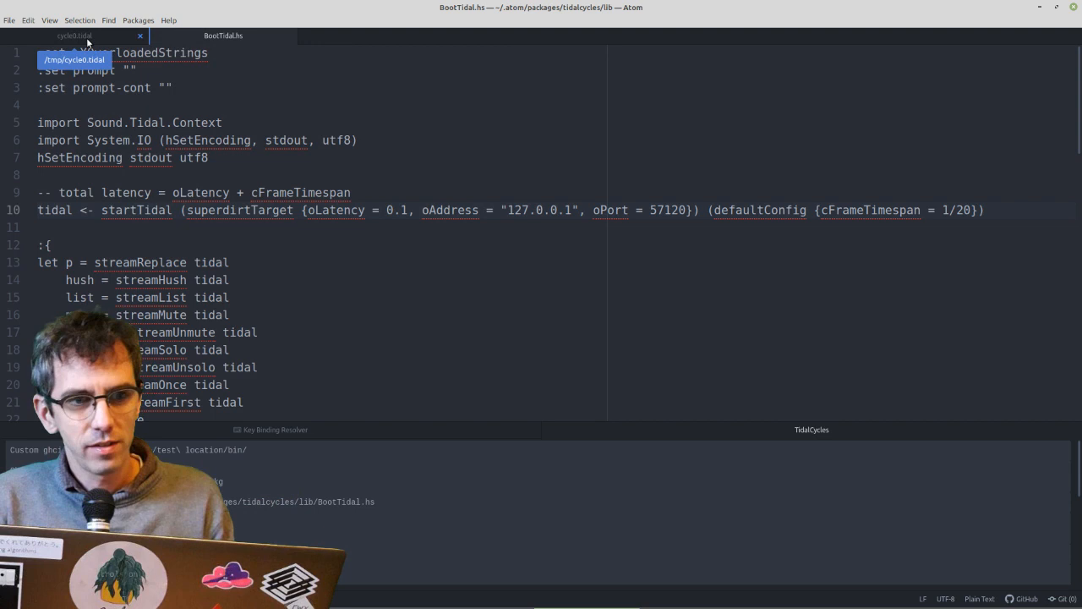
- Open Atom Preferences on the Installed Packages list showing tidalcycles
click(79, 20)
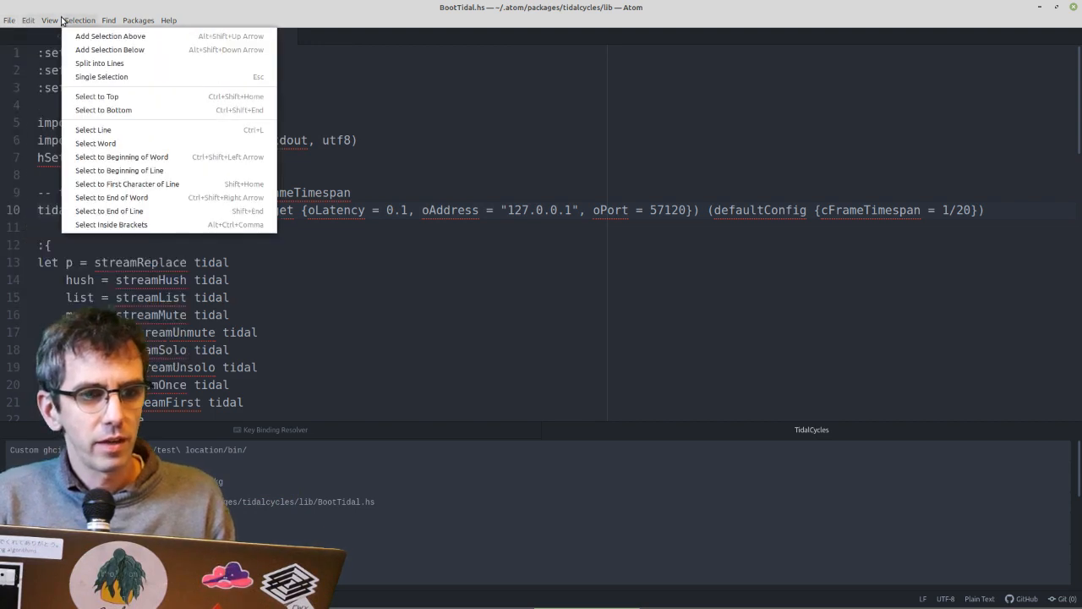
click(27, 20)
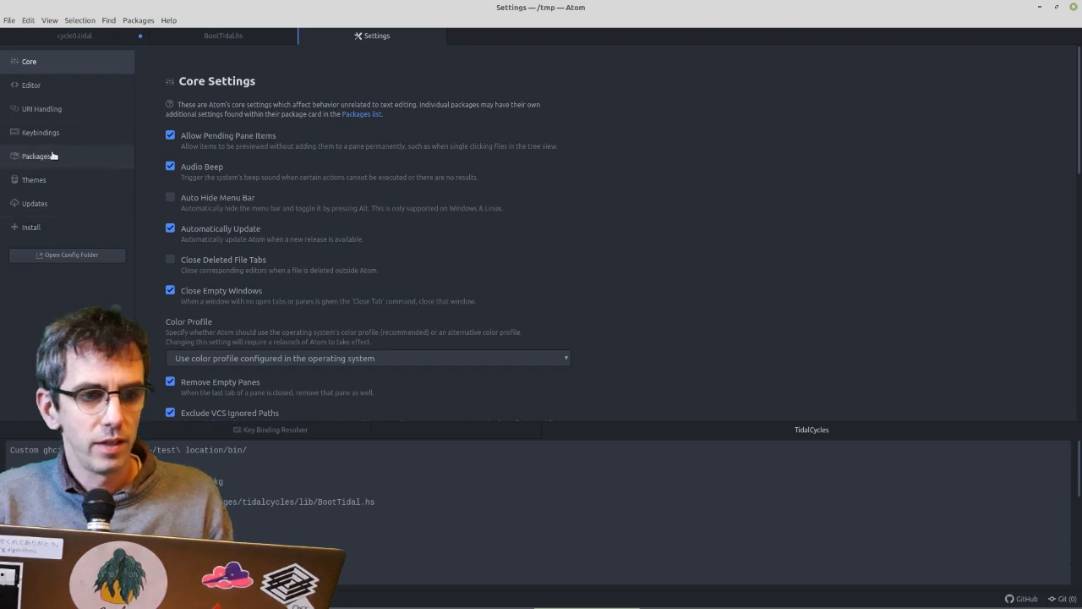
click(36, 155)
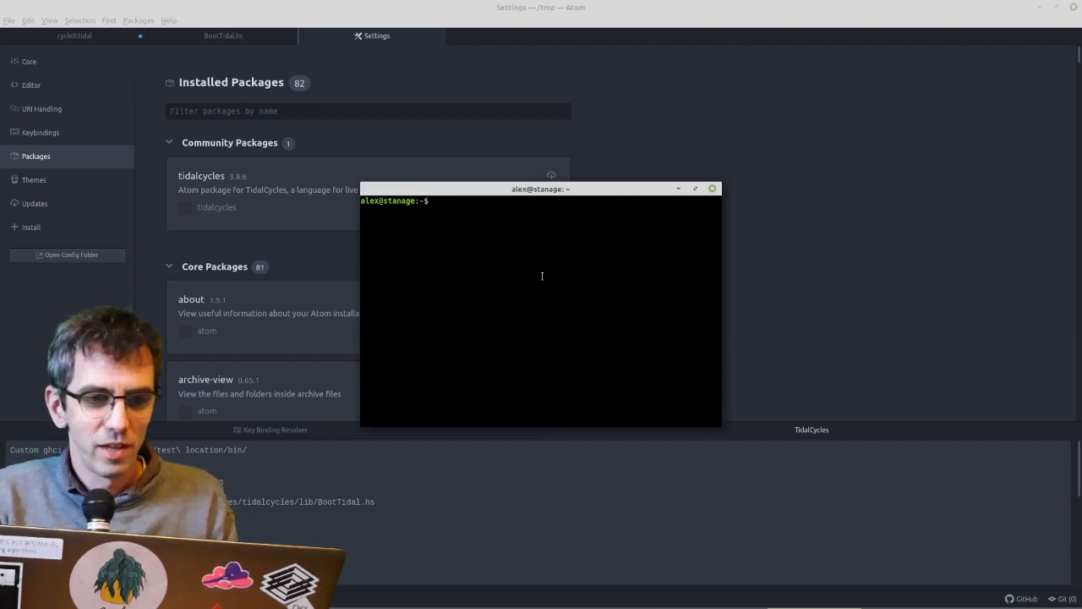
- Start a GHCi 8.6.5 session in the terminal
text(ghci)
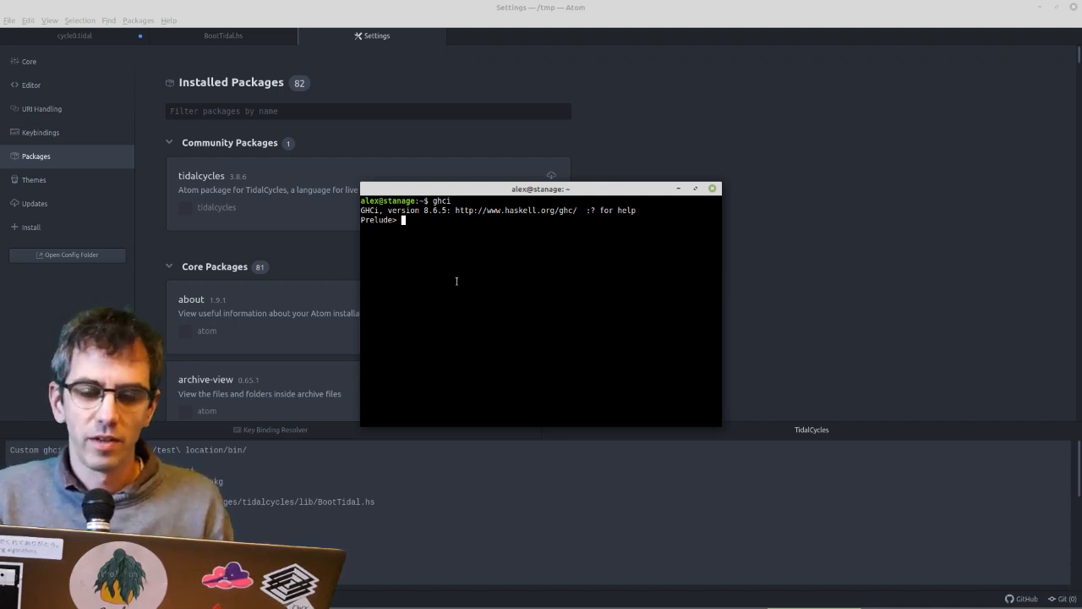
mouse_move(338, 235)
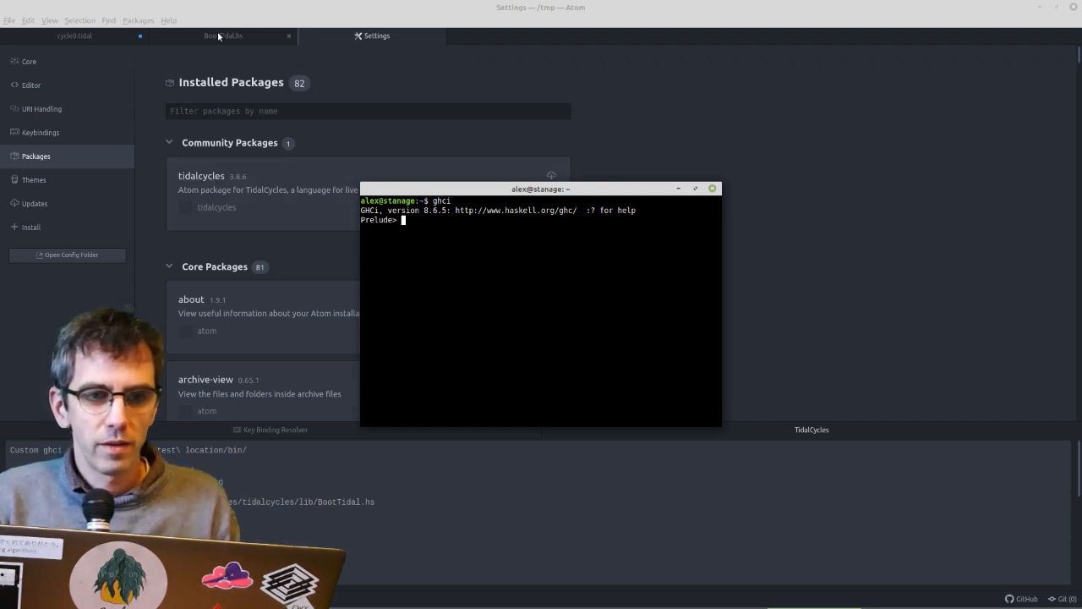
- Load BootTidal.hs into GHCi, run d1 $ sound "bd" and d2 $ sound "~ sn", then exit
click(223, 36)
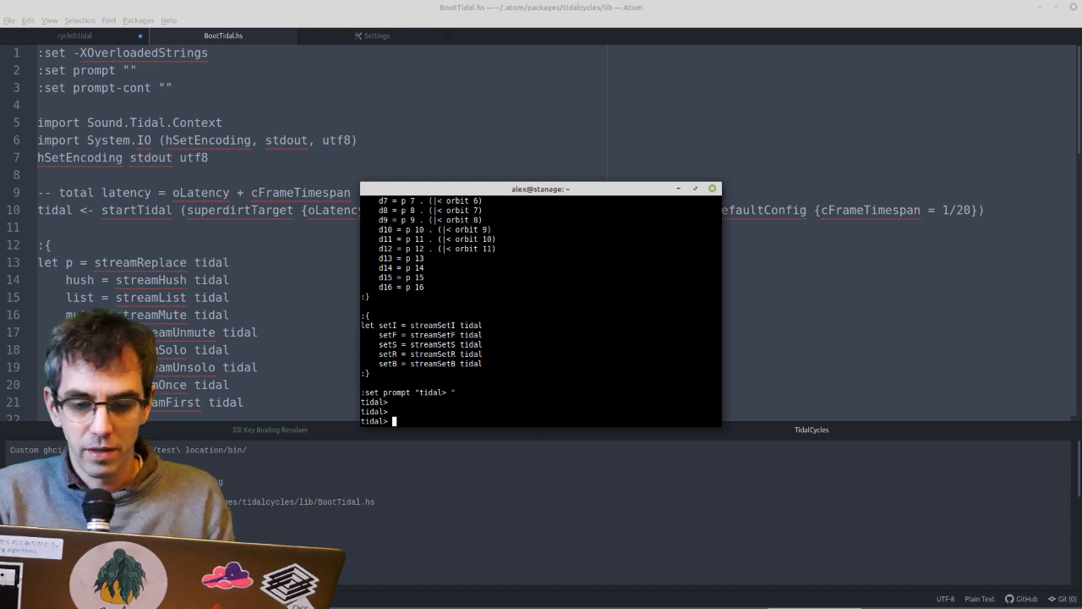
text(d1 $ sound)
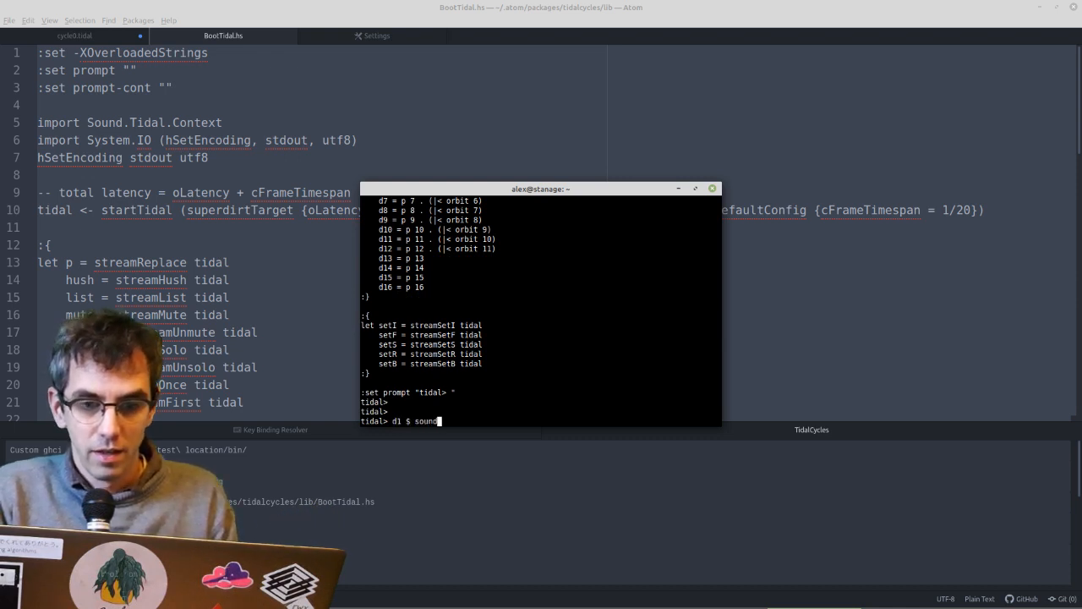
text("bd")
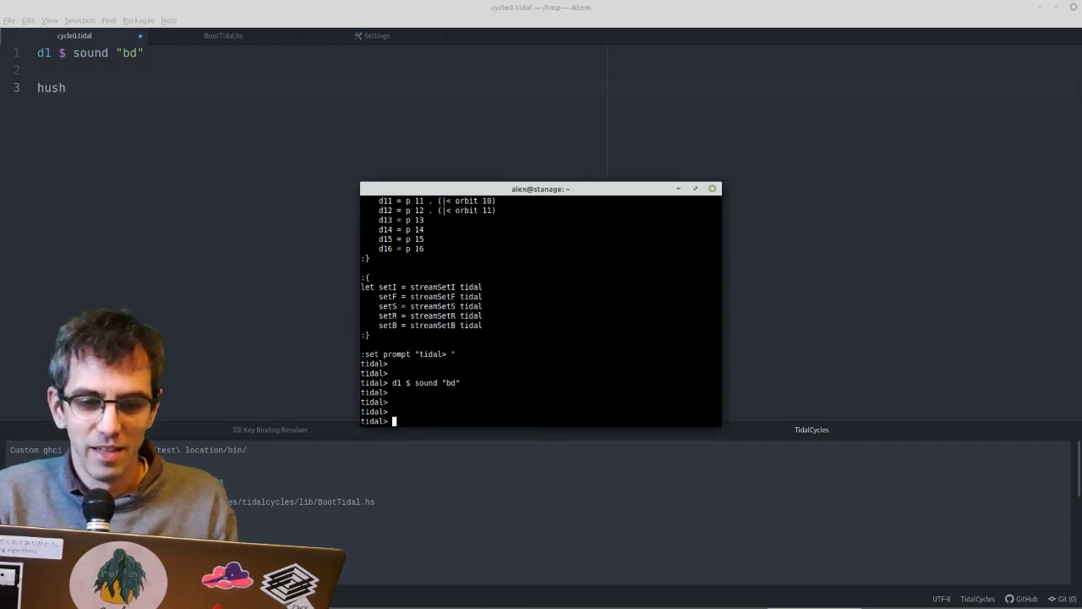
text(d2 $ sound "bd")
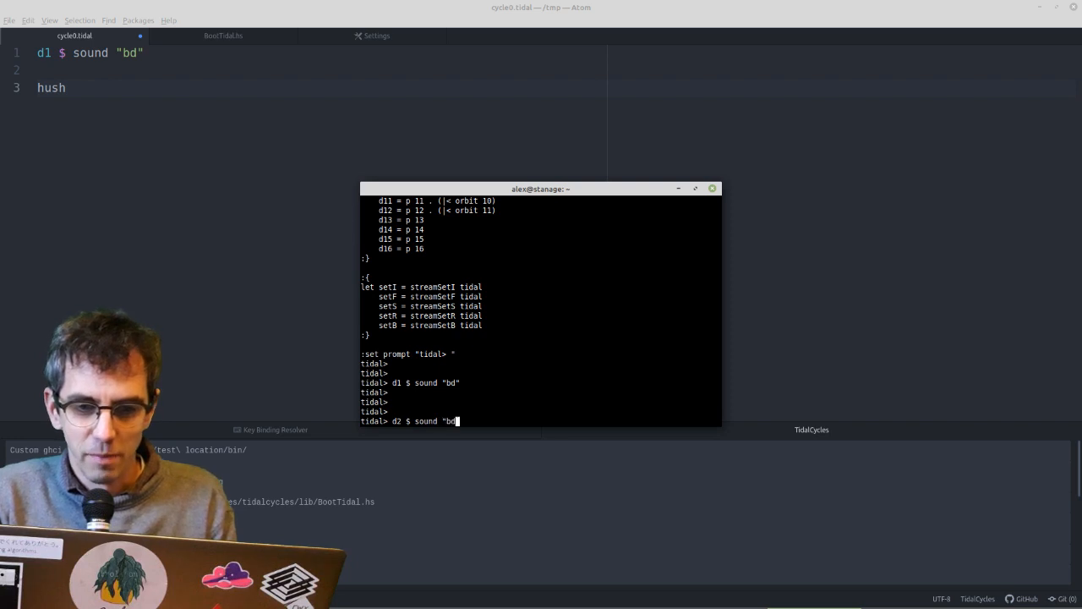
text(~ sn)
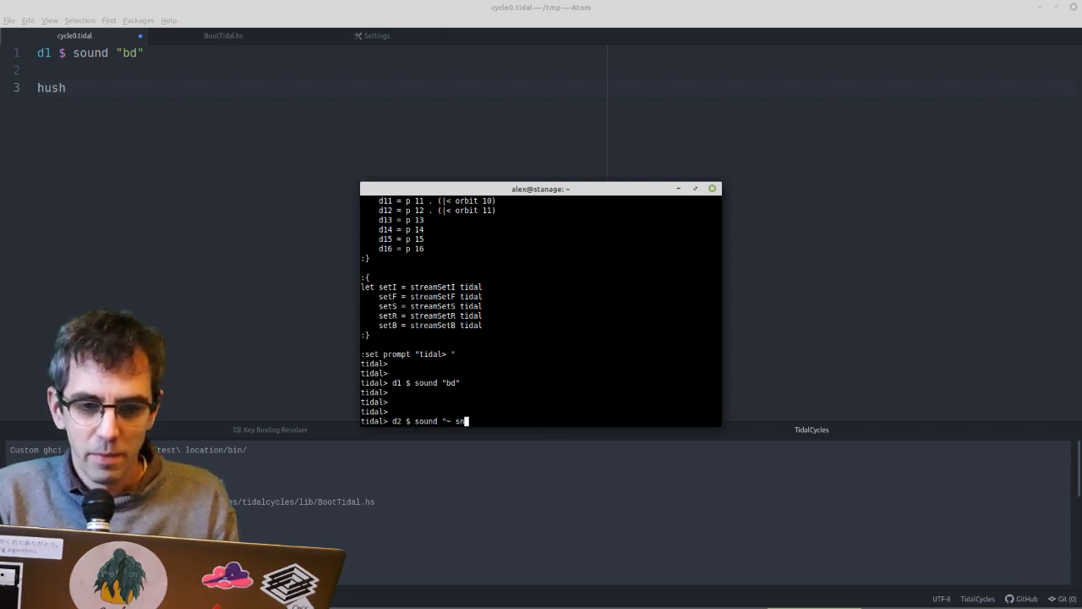
key(Return)
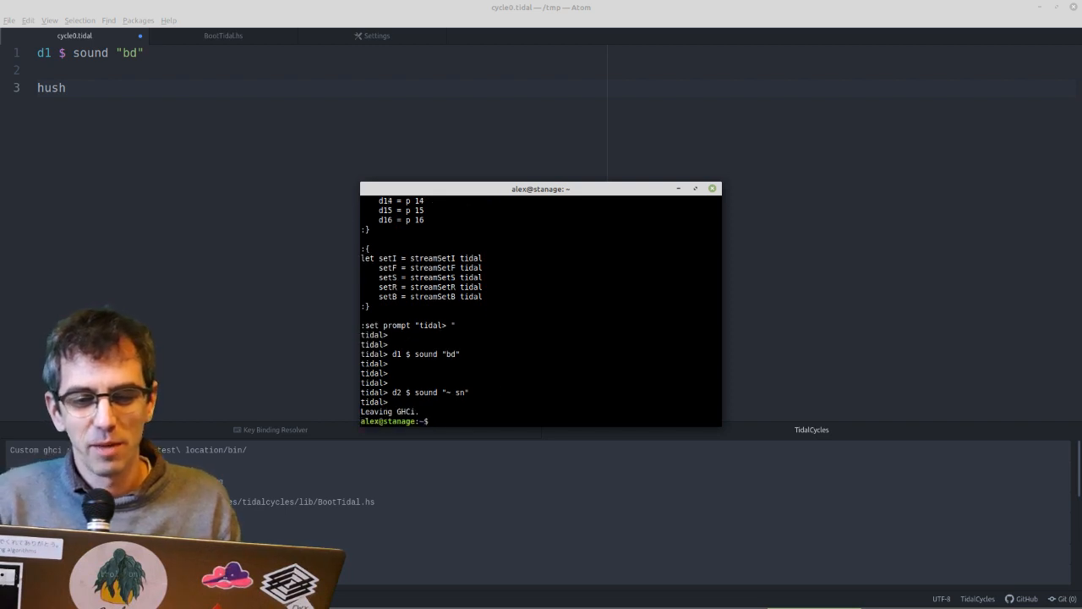
mouse_move(529, 323)
text(gh)
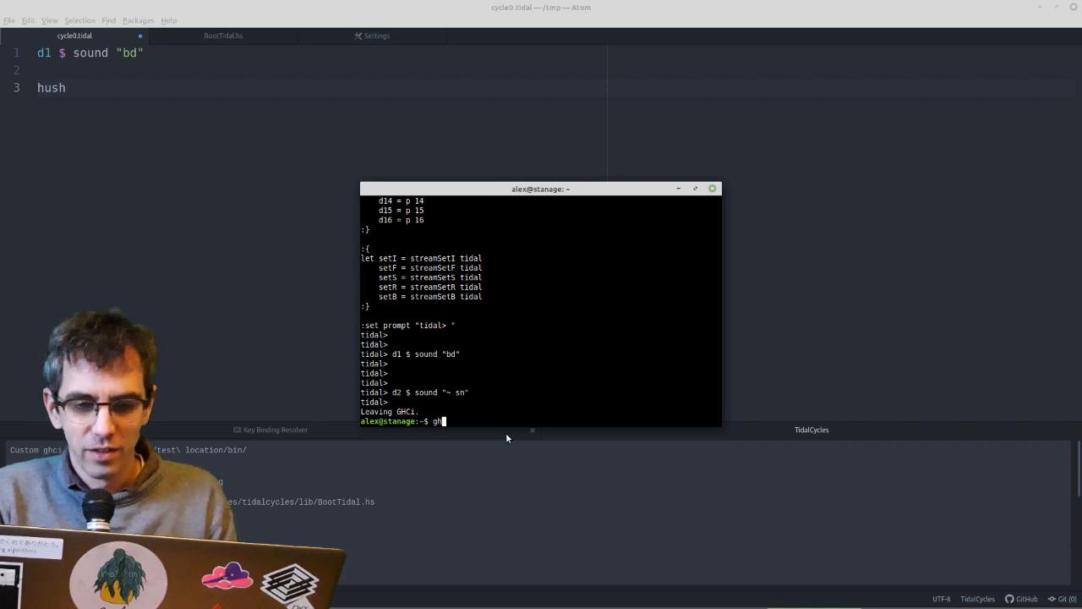
- Launch GHCi again, quit it, and begin entering the ~/.ghcup/bin path
key(Return)
text(~/.)
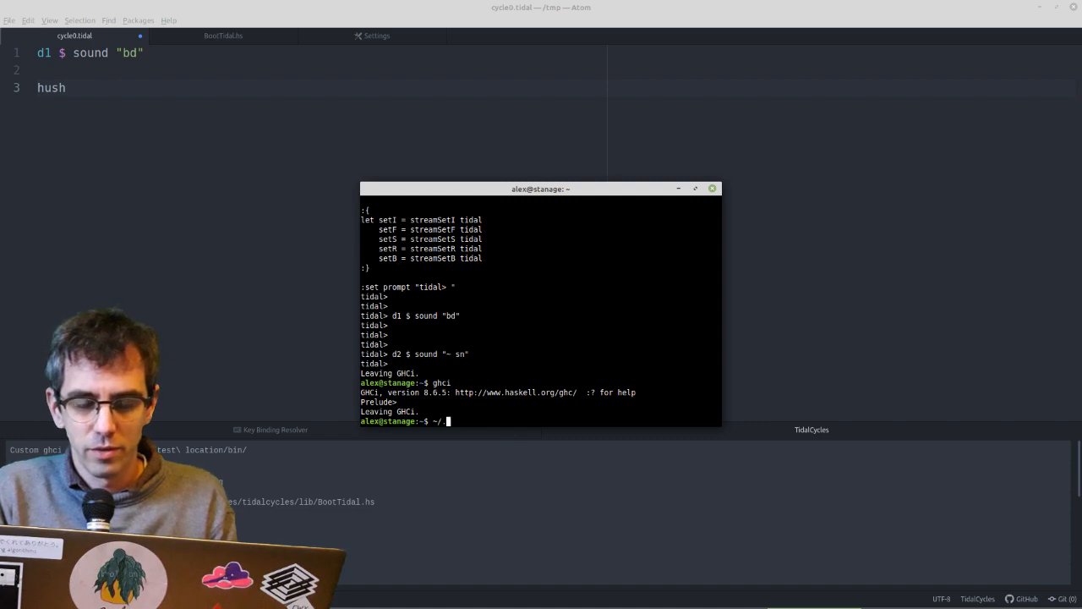
text(ghcup/bin/gh)
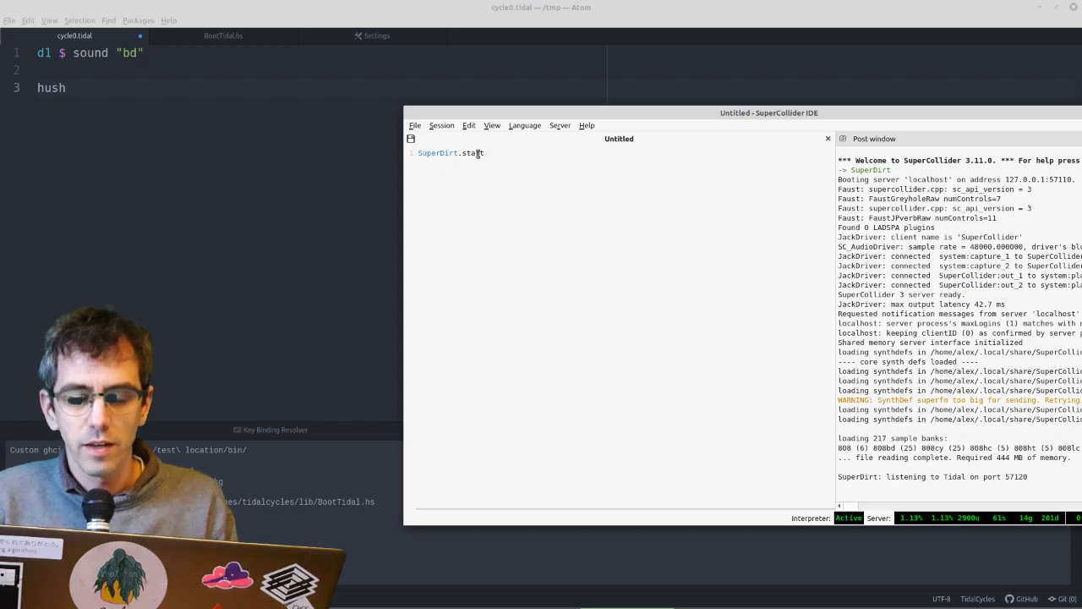
- Put the SuperDirt.start line into SuperCollider's startup file
triple_click(449, 152)
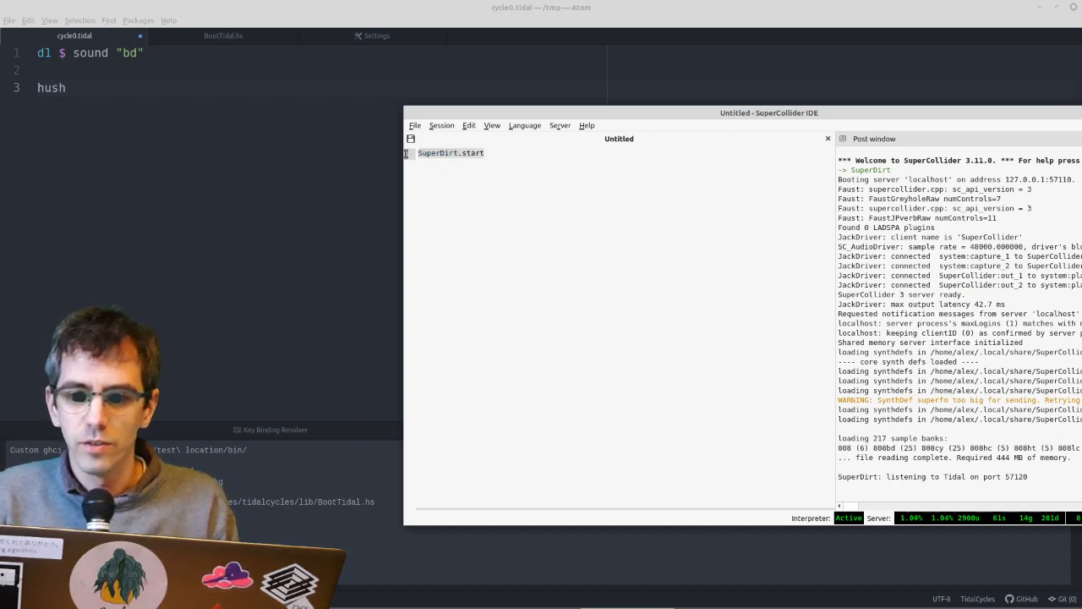
mouse_move(710, 271)
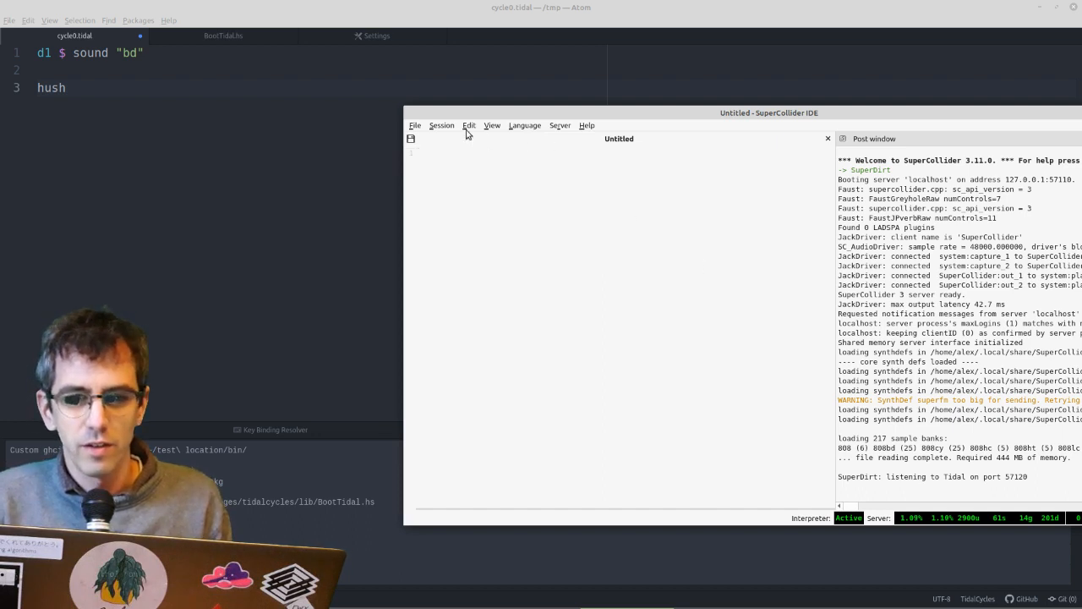
click(416, 125)
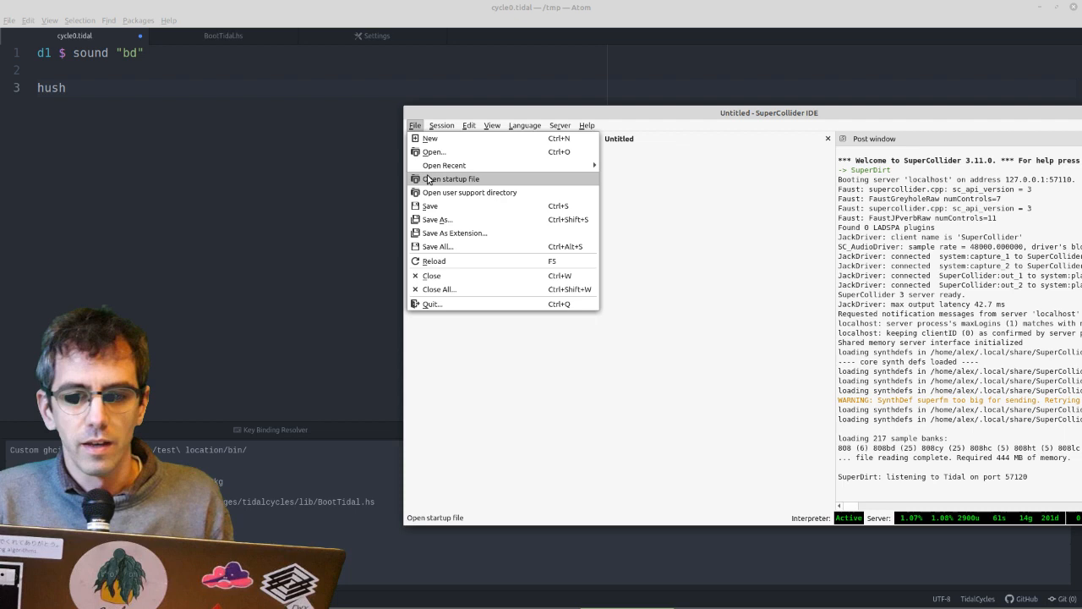
click(450, 179)
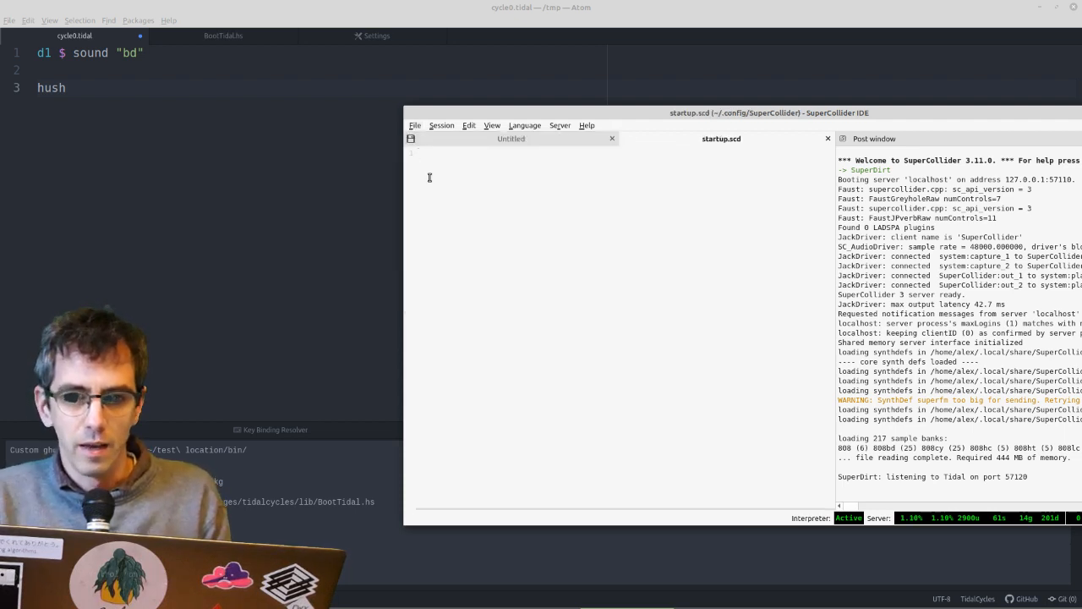
text(SuperDirt.start)
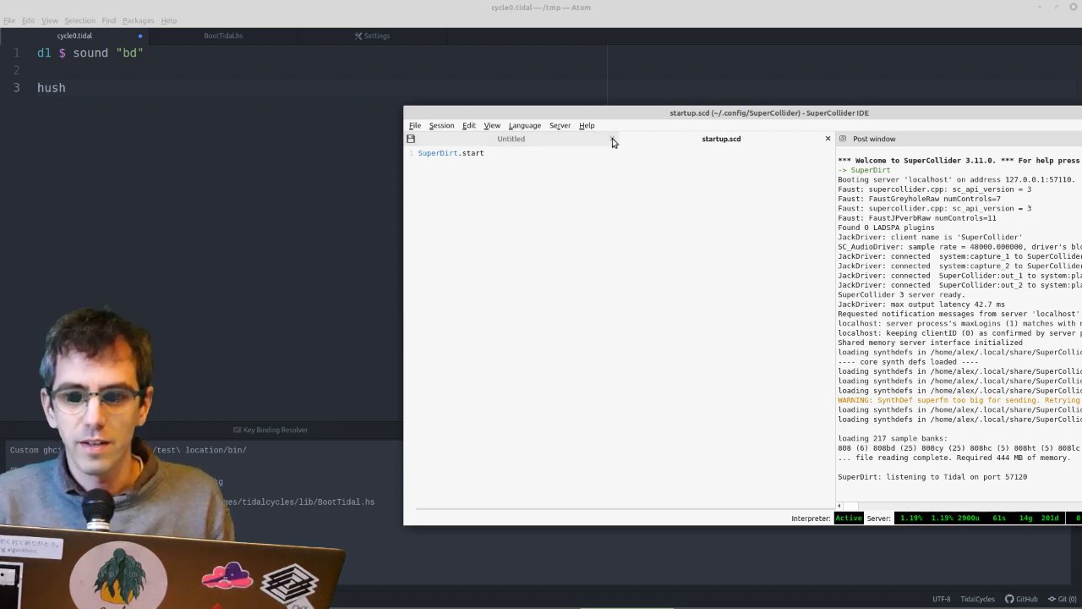
- Close the Untitled document, discarding its unsaved changes
click(612, 138)
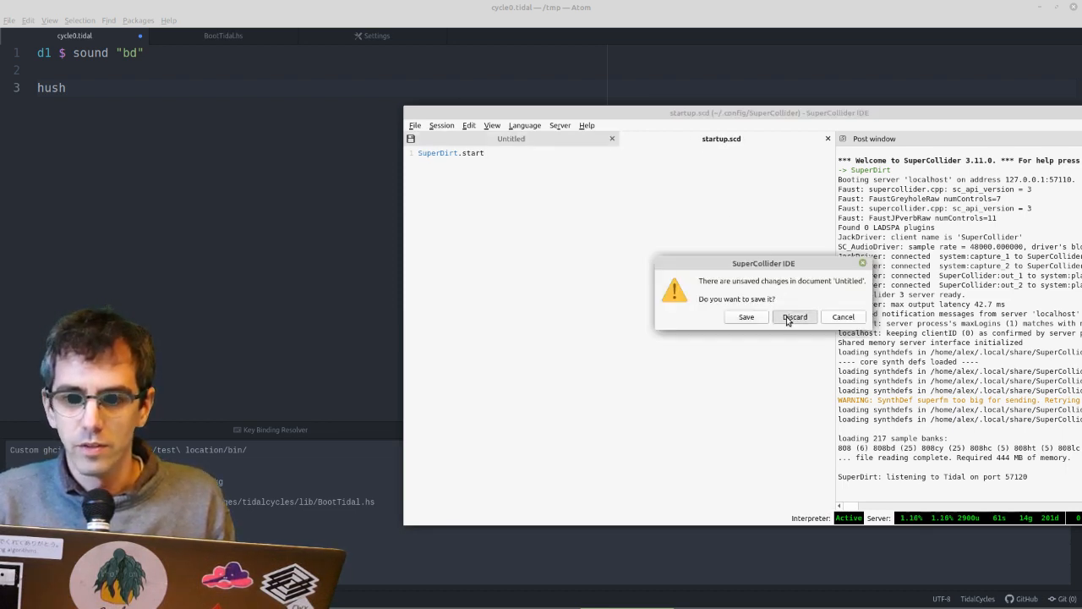
click(795, 316)
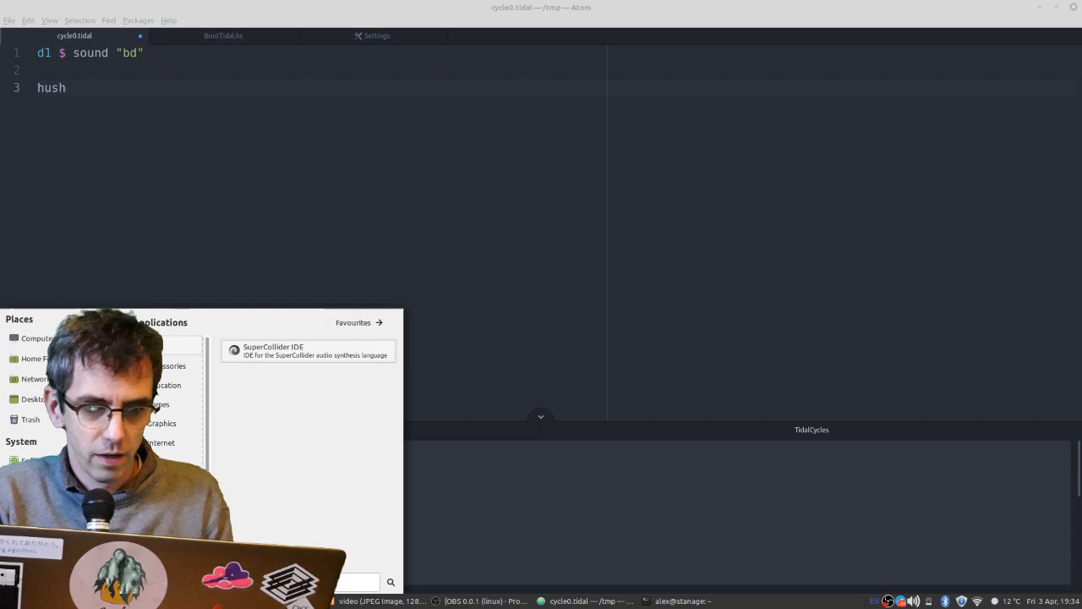
- Relaunch SuperCollider IDE from the Mint menu so SuperDirt listens on port 57120
click(308, 350)
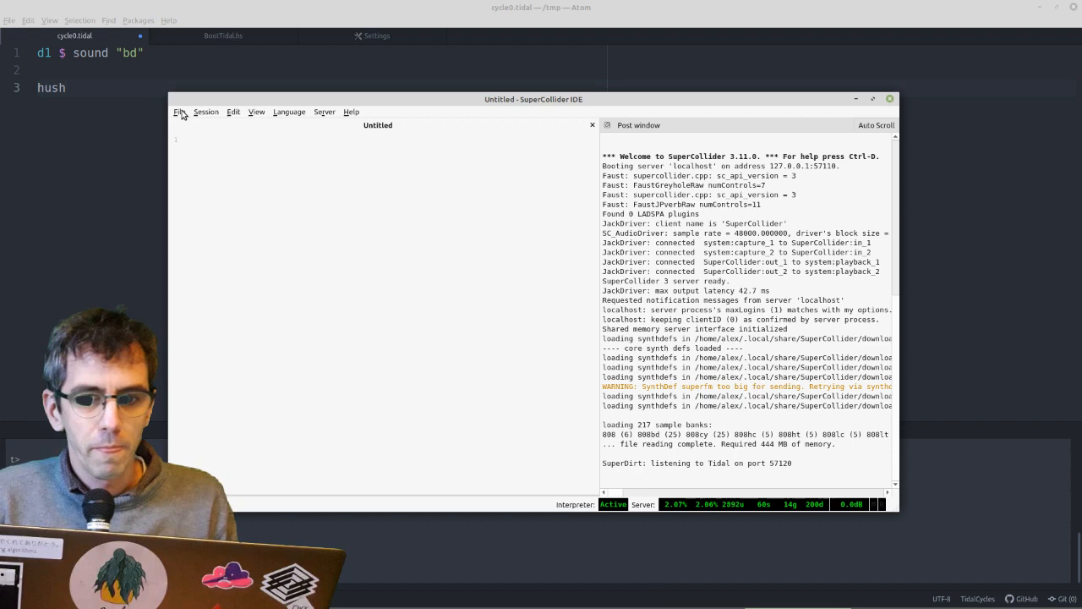
- Browse the support directory into downloaded-quarks/SuperDirt and open superdirt_startup.scd
click(179, 112)
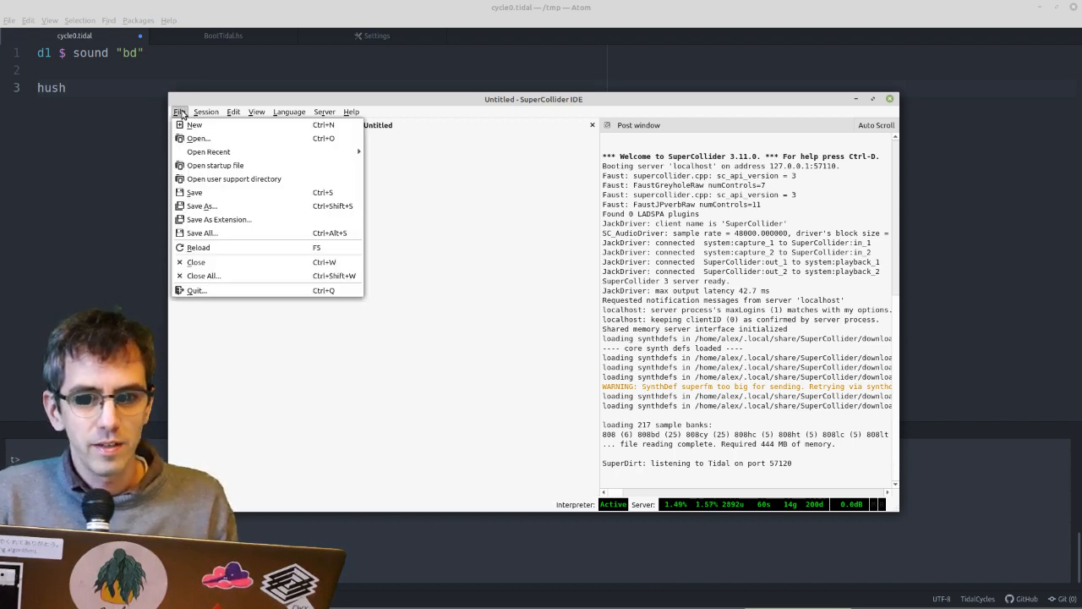
mouse_move(234, 179)
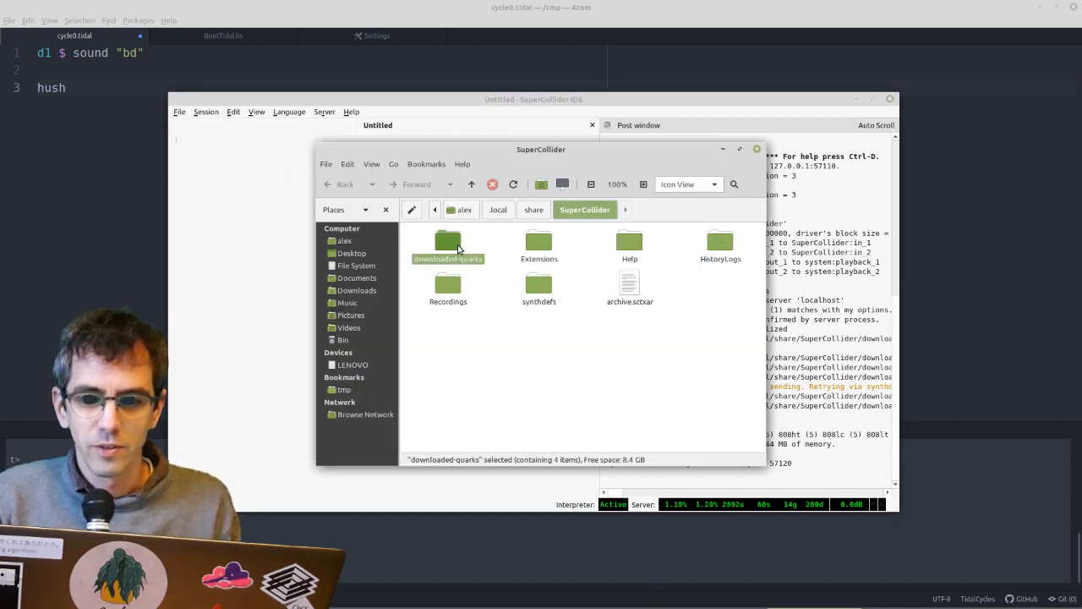
double_click(446, 245)
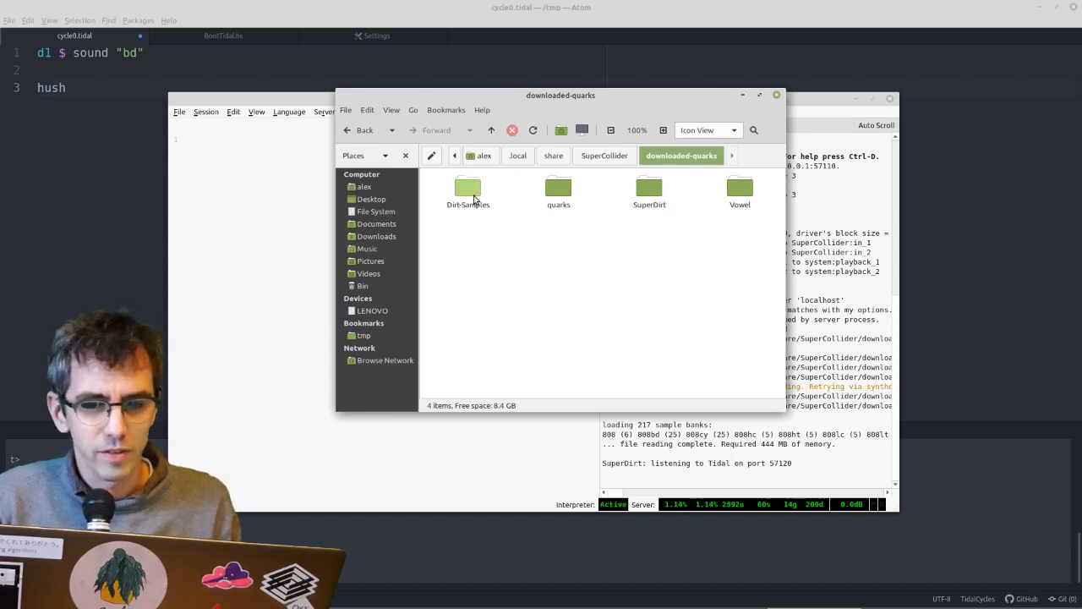
double_click(467, 186)
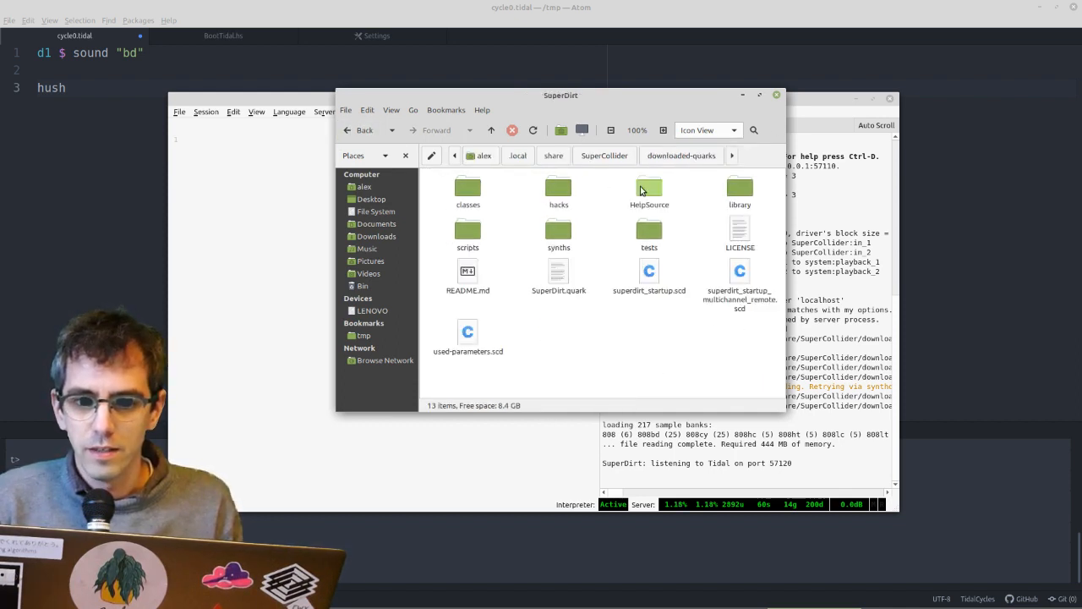
mouse_move(572, 308)
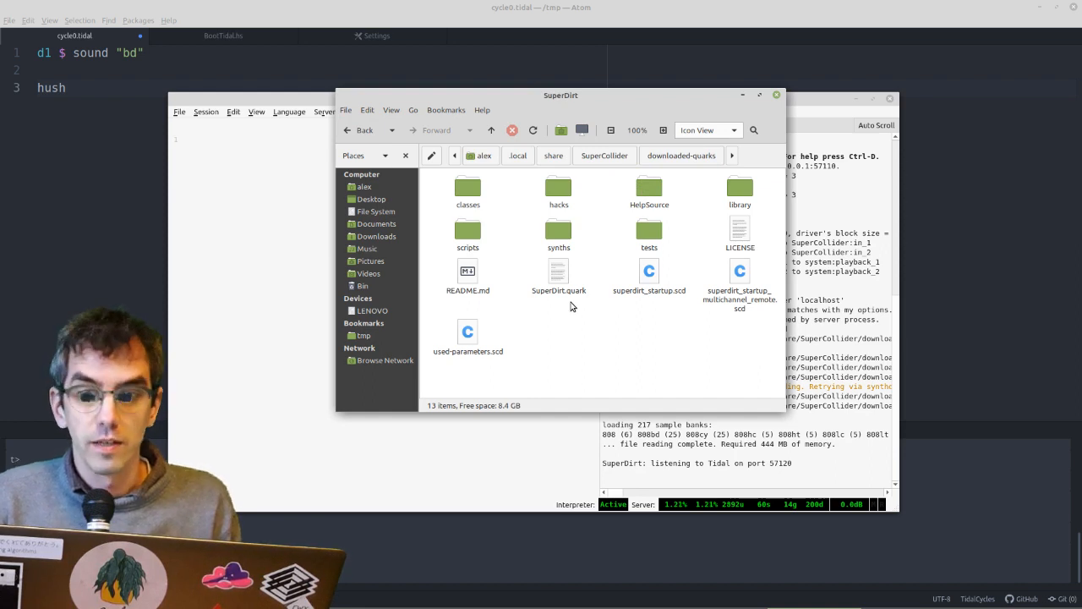
mouse_move(519, 210)
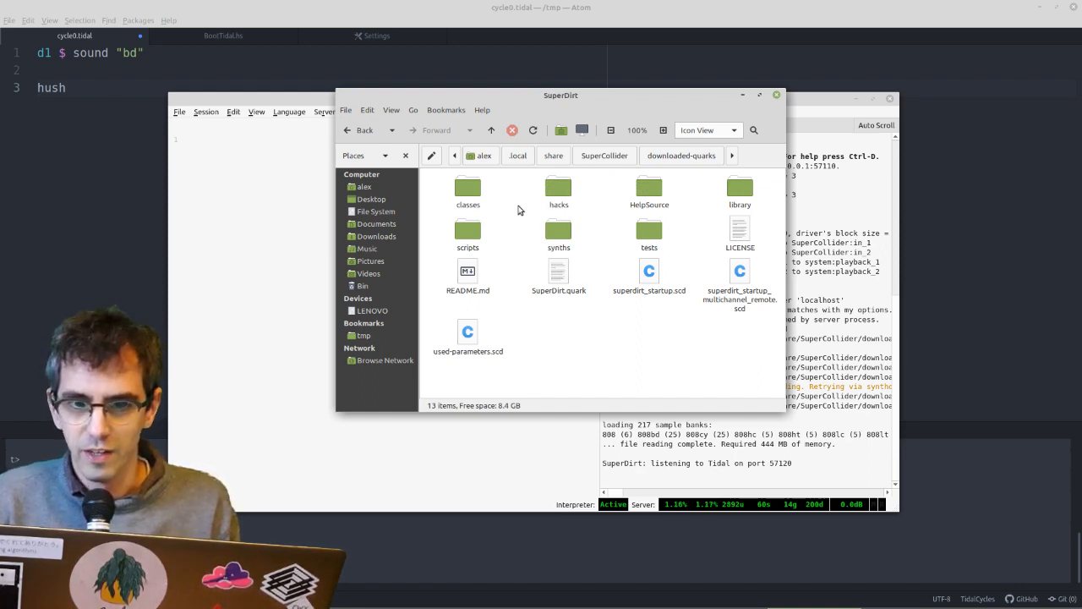
double_click(558, 186)
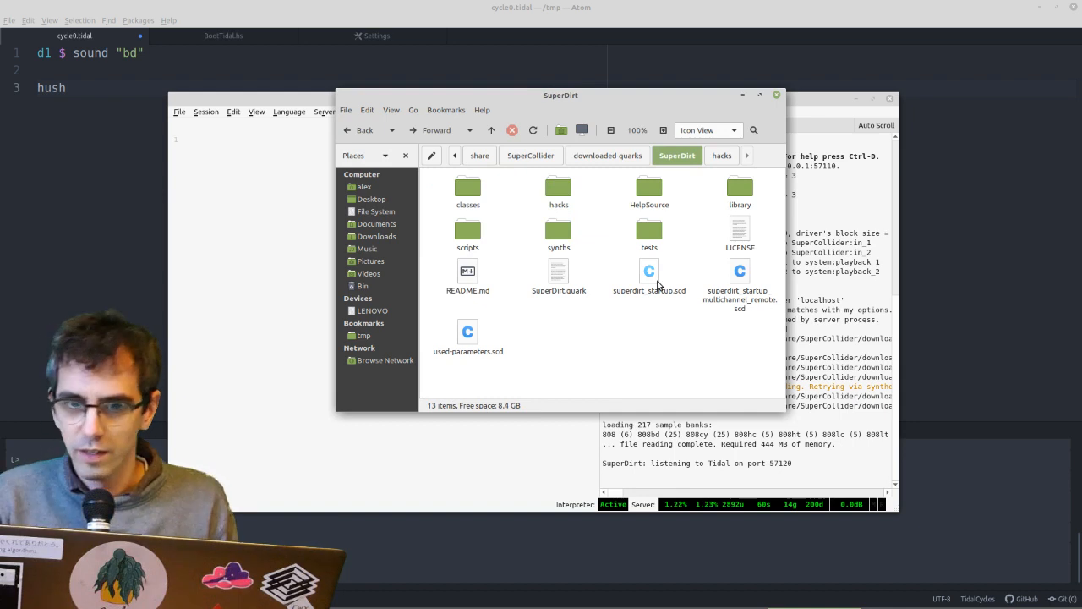
click(649, 274)
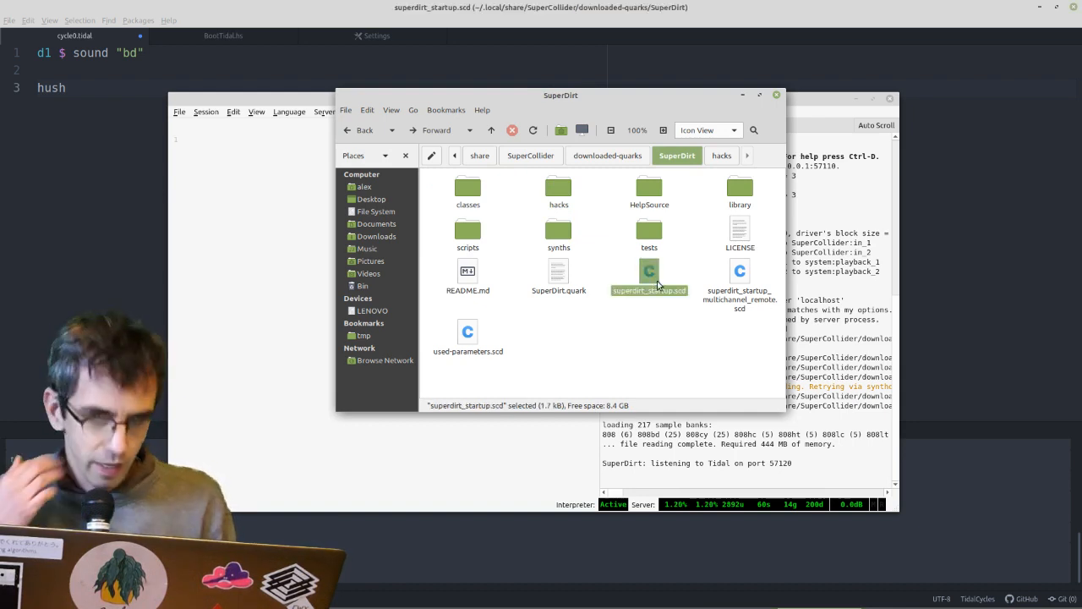
double_click(649, 290)
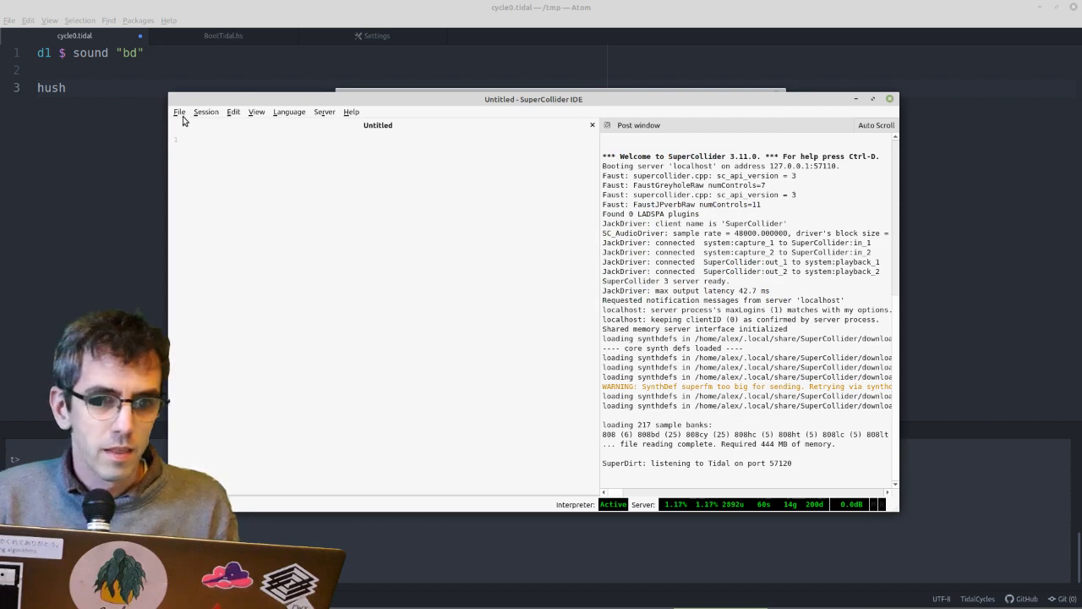
- Replace SuperDirt.start in startup.scd with superdirt_startup.scd's s.reboot block, then close it
click(179, 112)
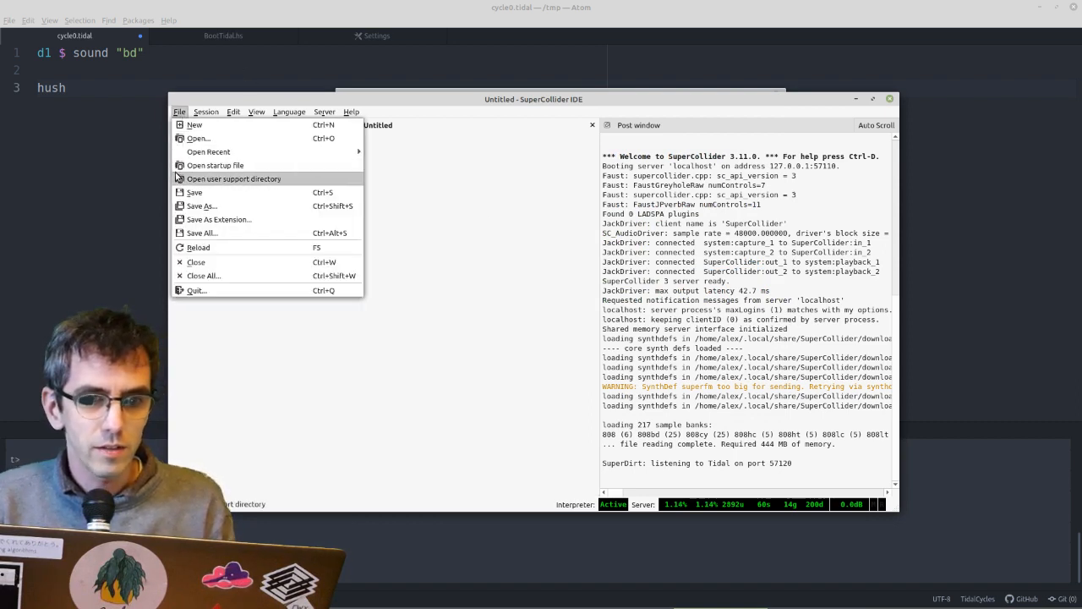
click(215, 165)
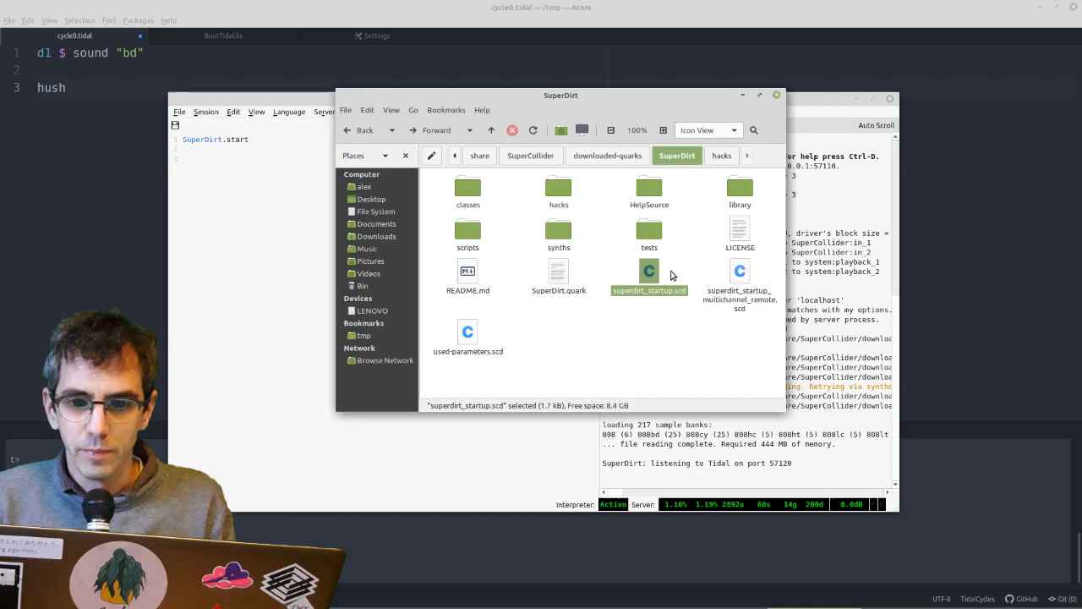
double_click(649, 270)
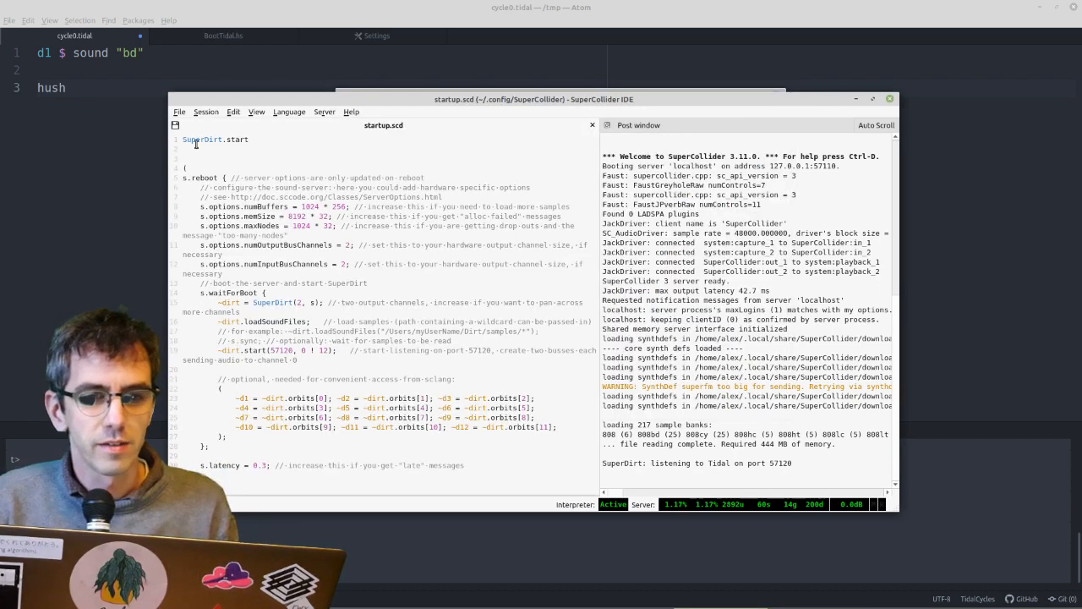
double_click(202, 138)
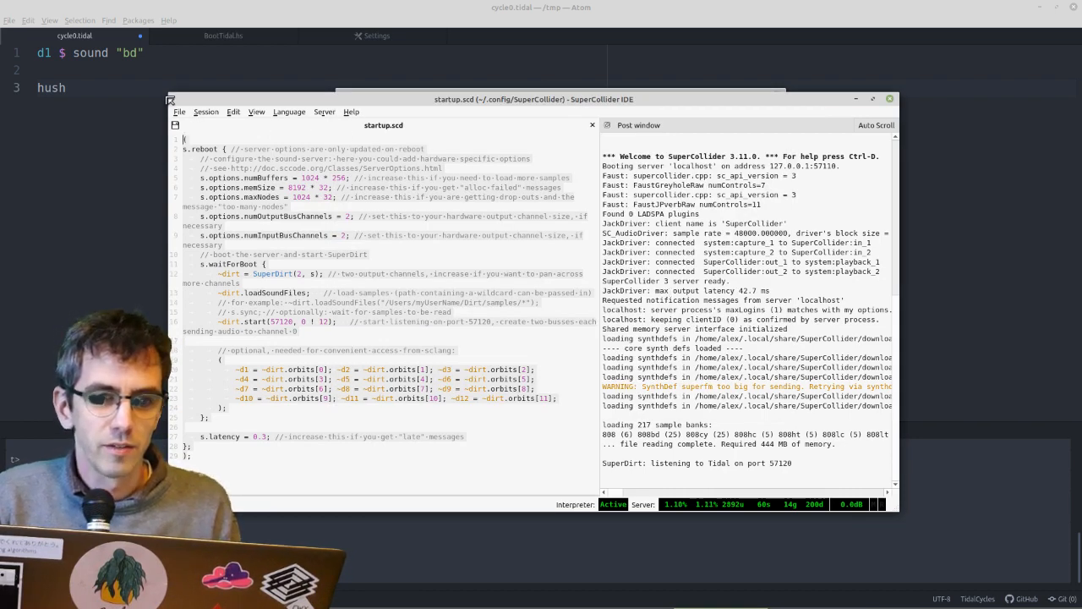
click(179, 112)
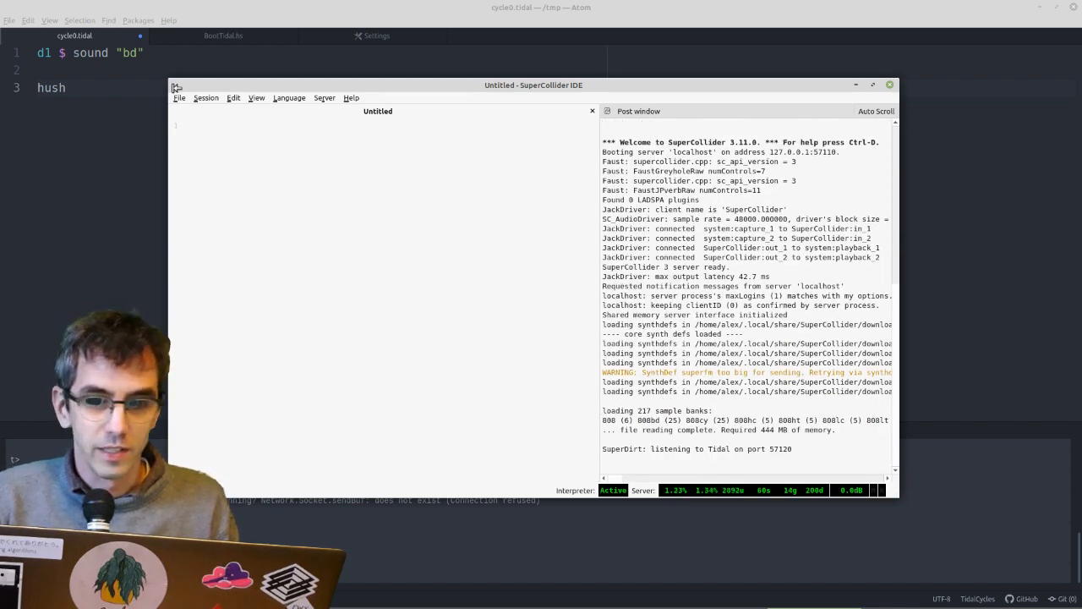
- Reopen startup.scd to confirm it holds the s.reboot SuperDirt configuration
click(179, 96)
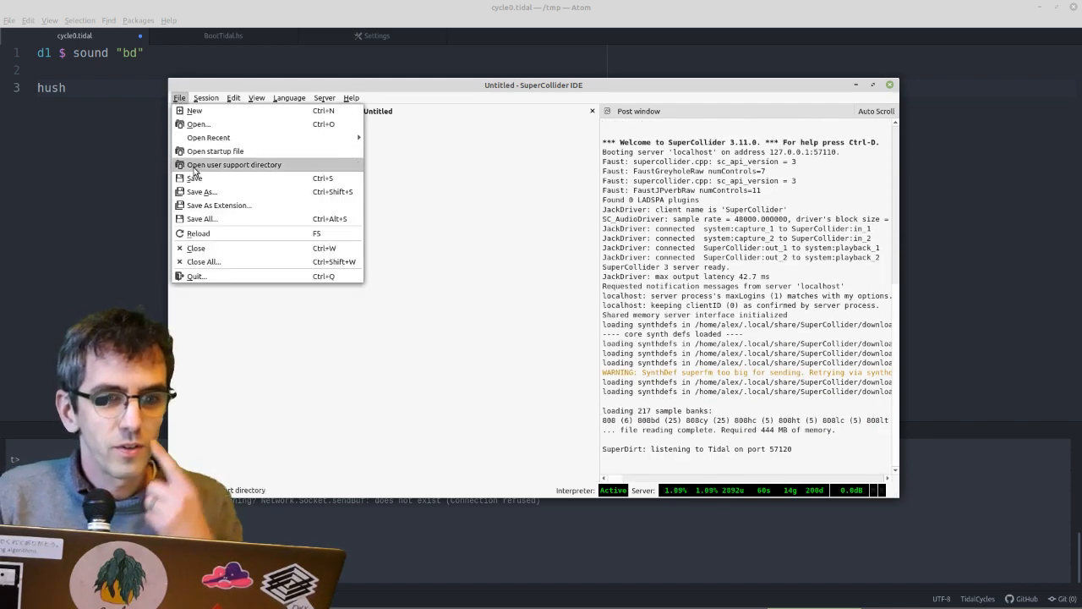
click(215, 150)
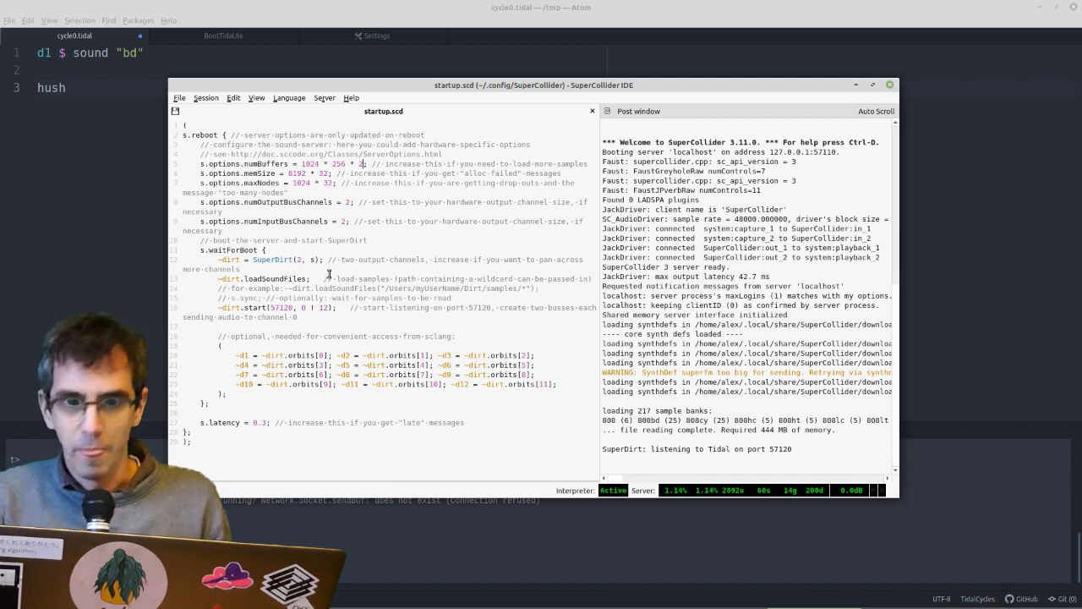
mouse_move(835, 88)
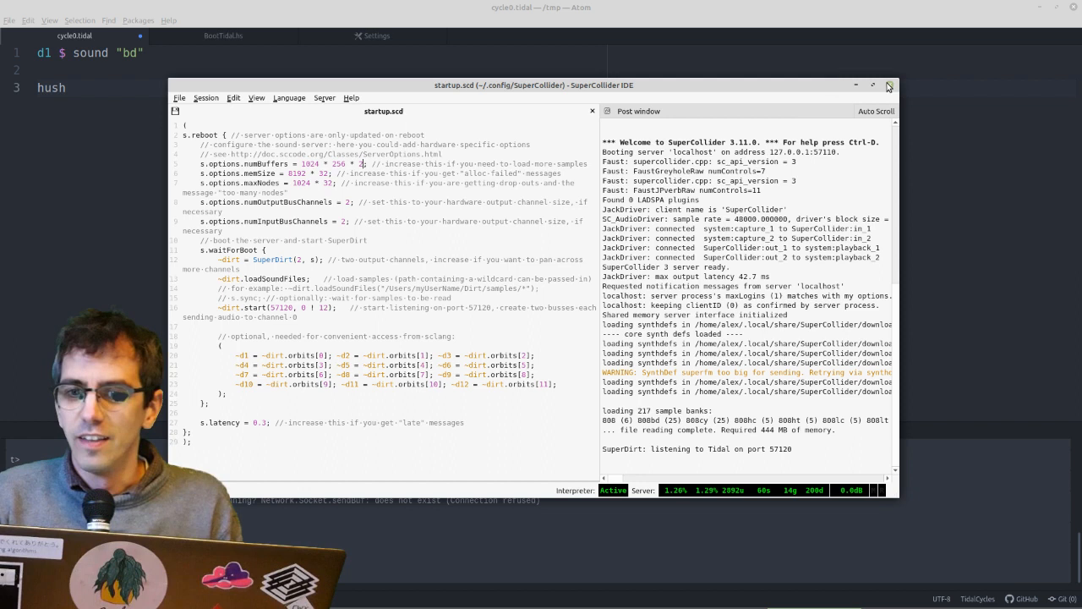
mouse_move(890, 85)
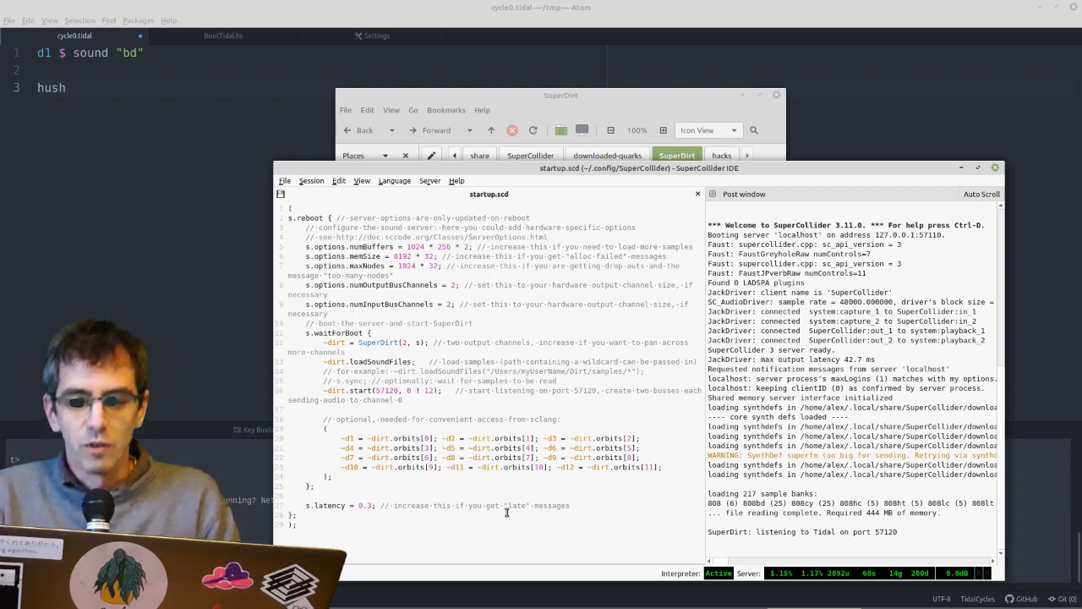
mouse_move(689, 189)
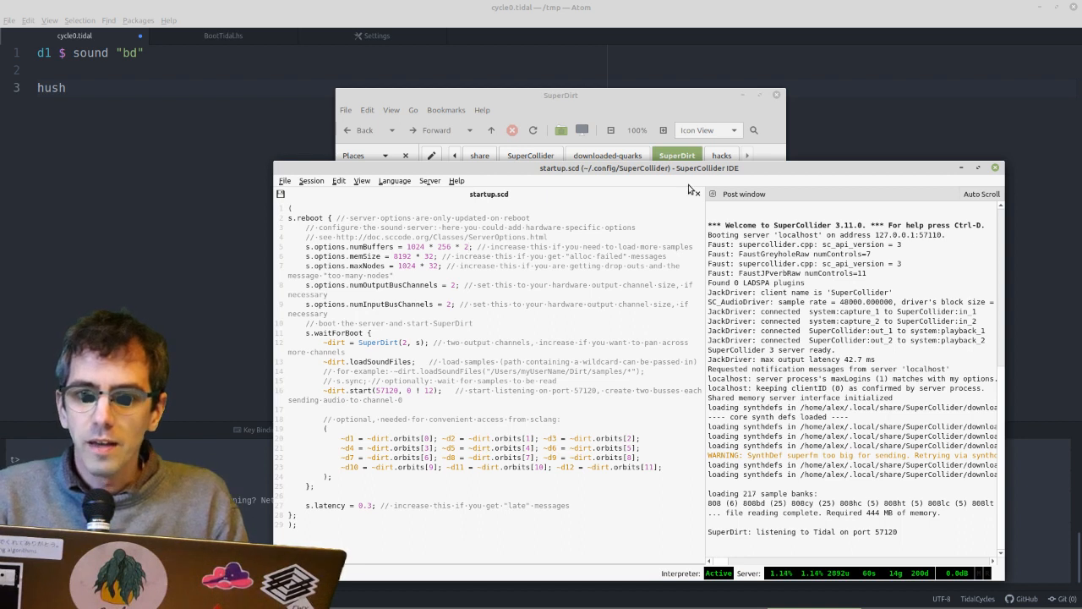
- Close the leftover Nemo window on the SuperDirt folder
click(775, 94)
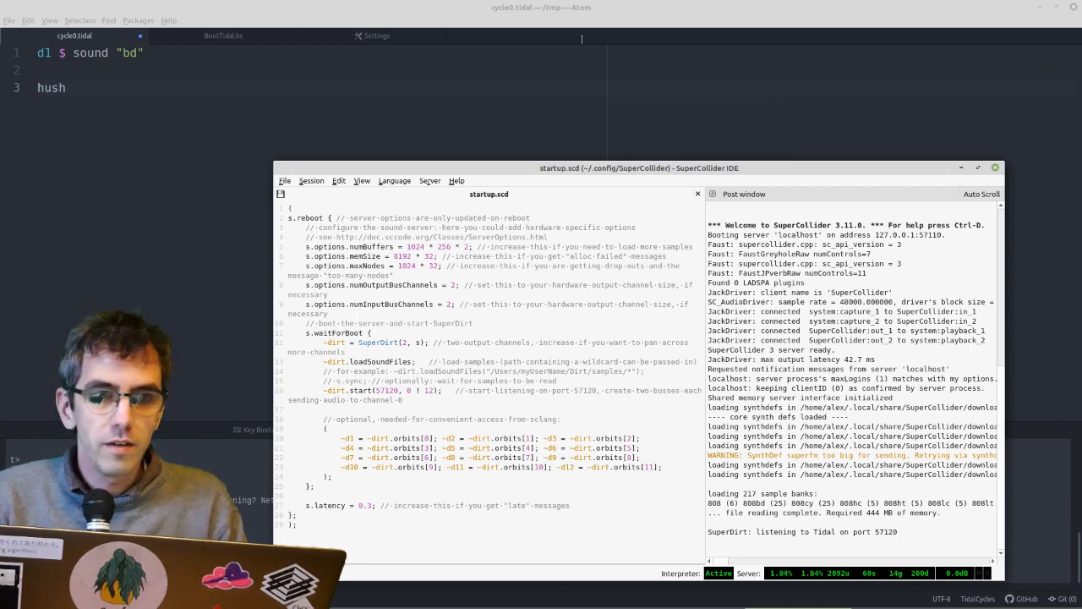